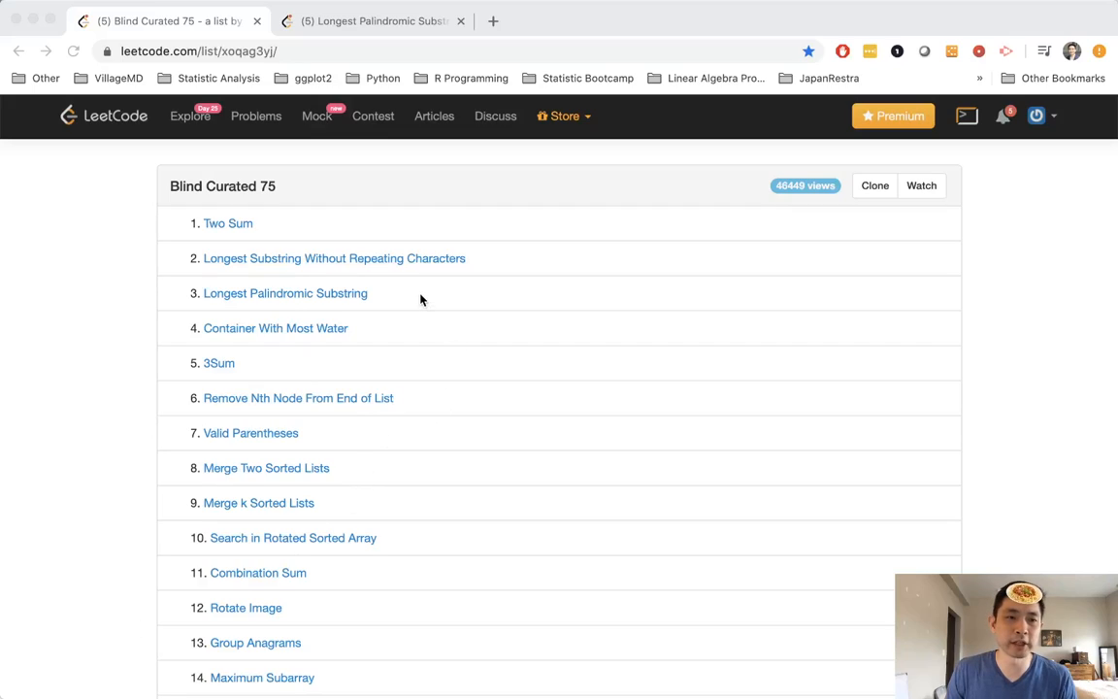
{"action": "mouse_move", "coordinate": [365, 337]}
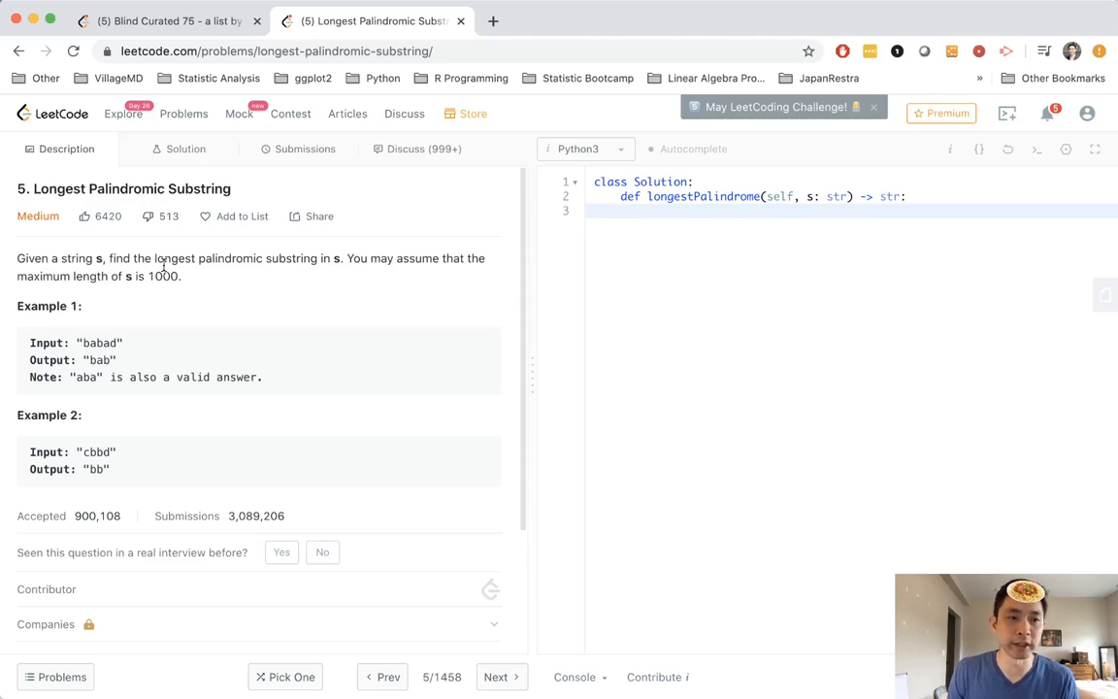
{"action": "mouse_move", "coordinate": [243, 275]}
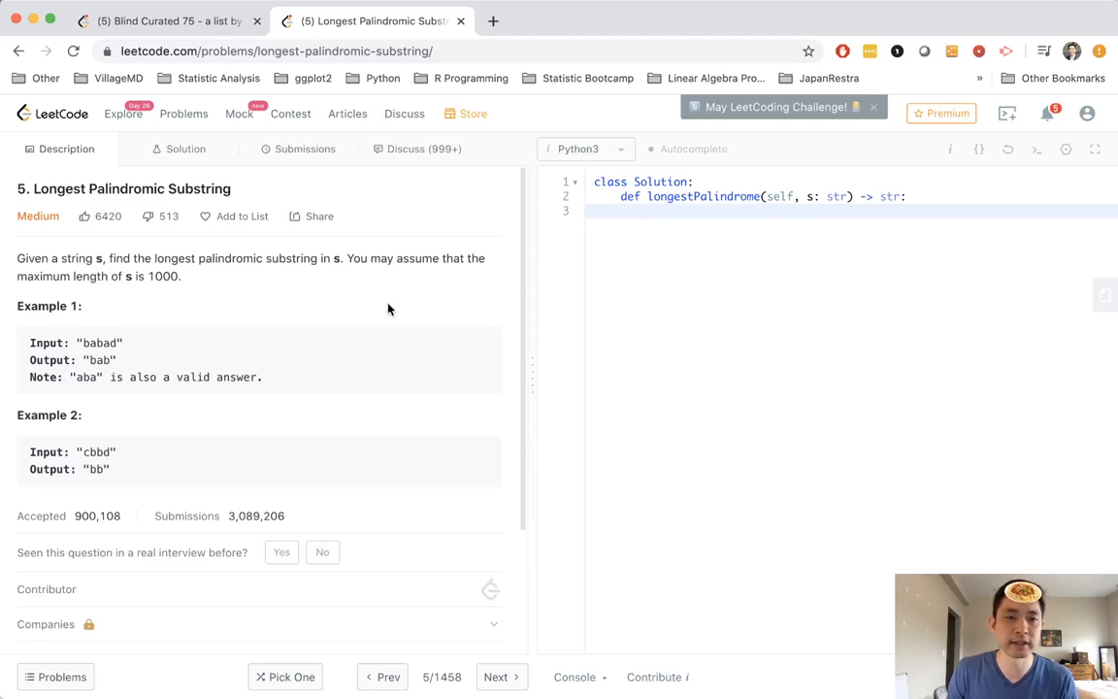
{"action": "mouse_move", "coordinate": [190, 346]}
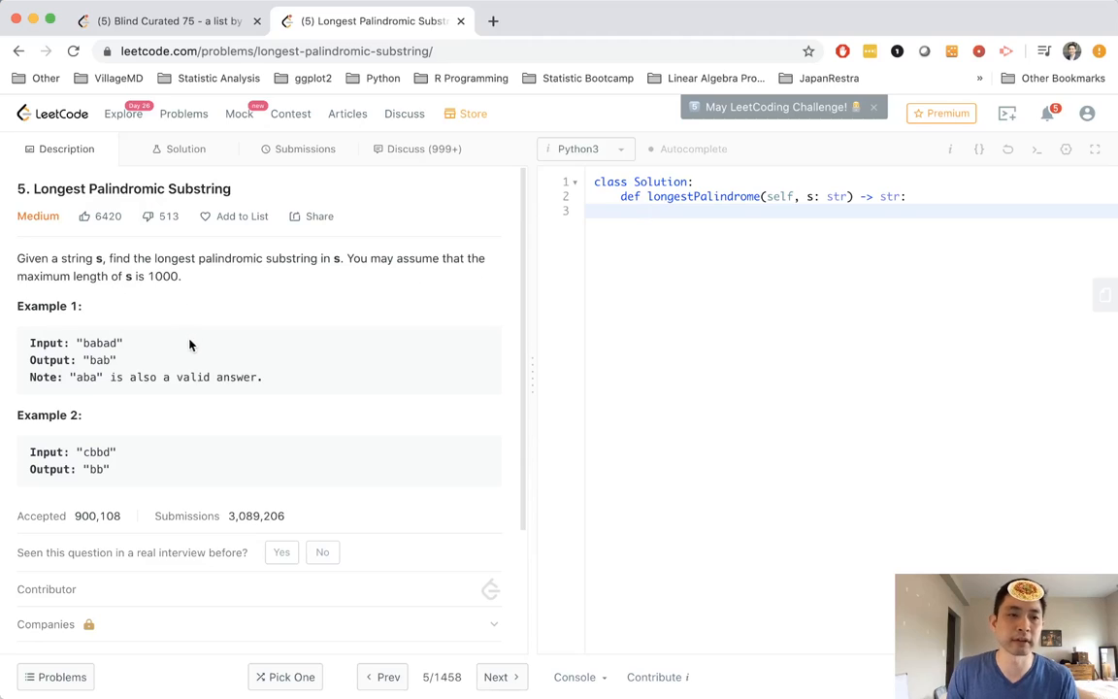
{"action": "scroll", "scroll_direction": "down", "scroll_amount": 3}
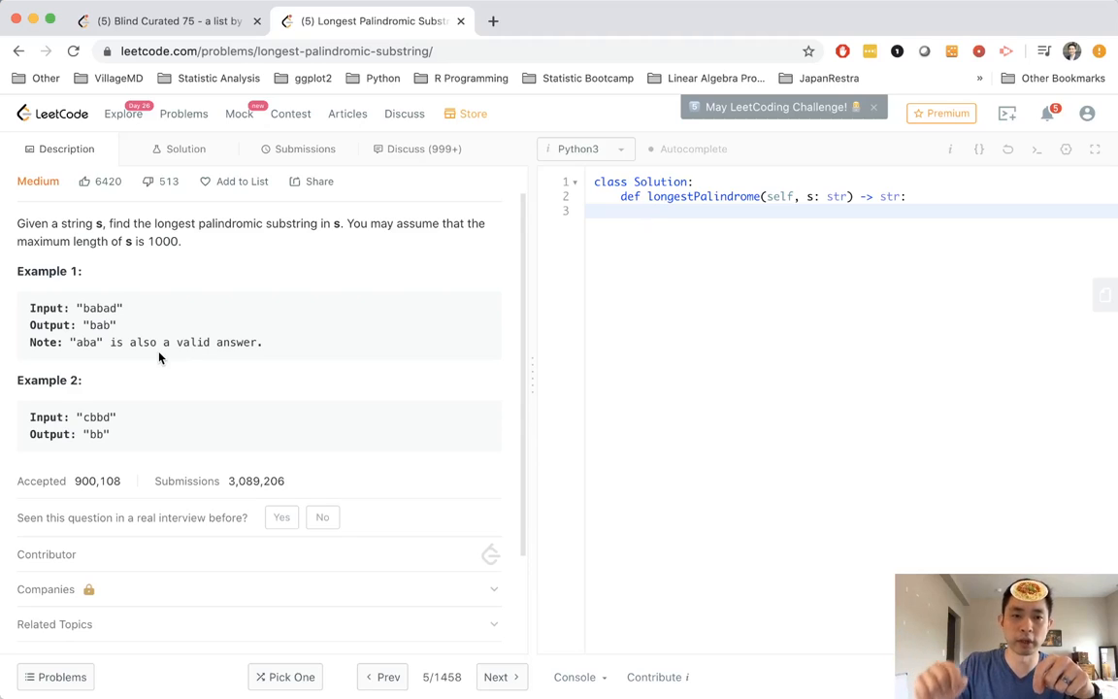
{"action": "left_click", "coordinate": [648, 212]}
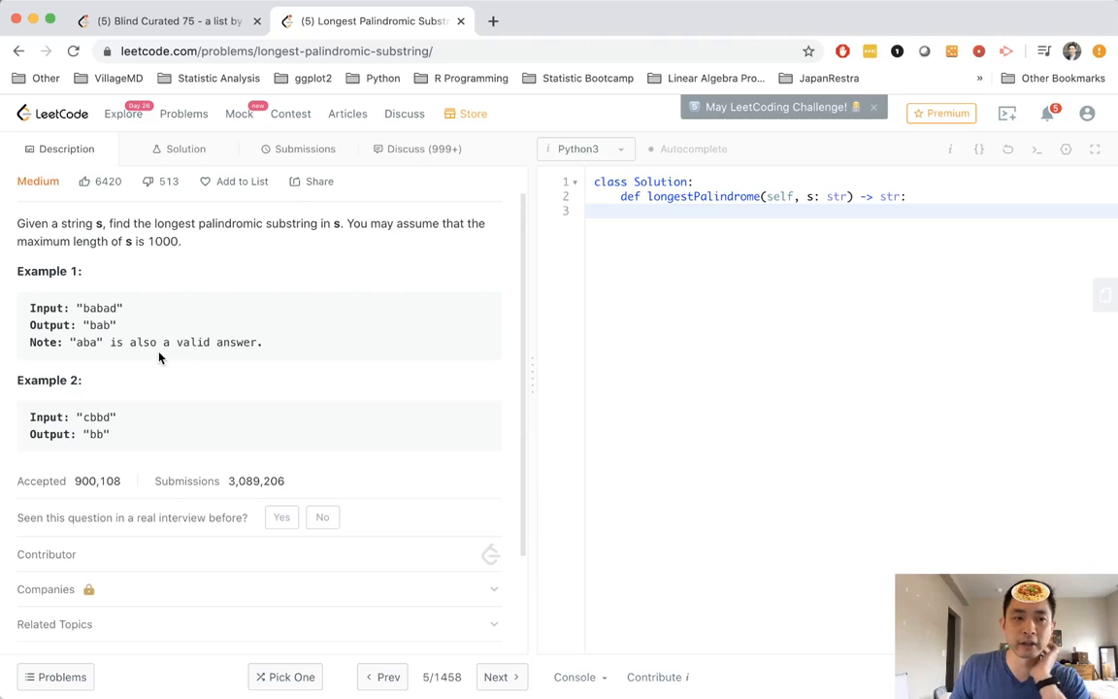
{"action": "double_click", "coordinate": [97, 324]}
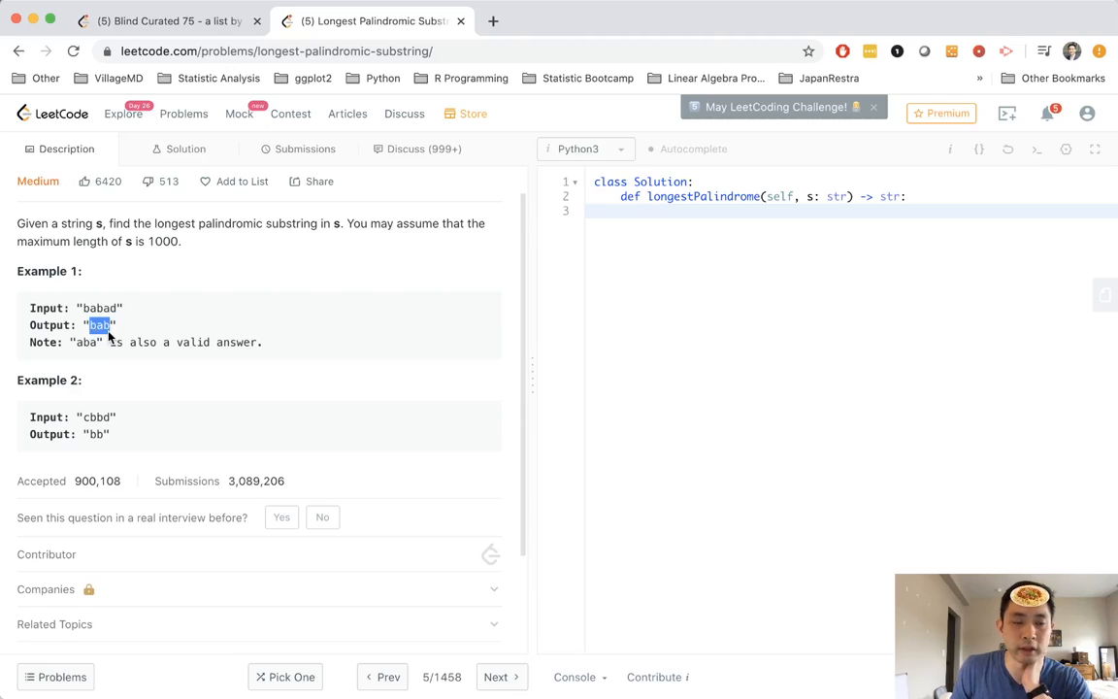
{"action": "mouse_move", "coordinate": [97, 334]}
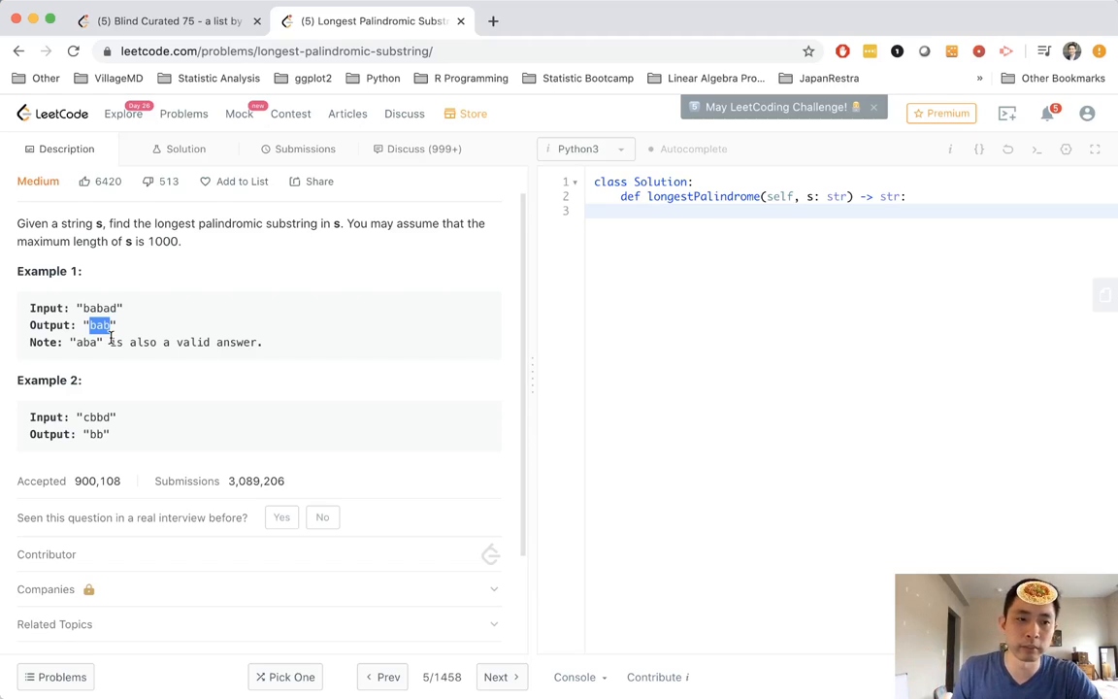
{"action": "mouse_move", "coordinate": [148, 342]}
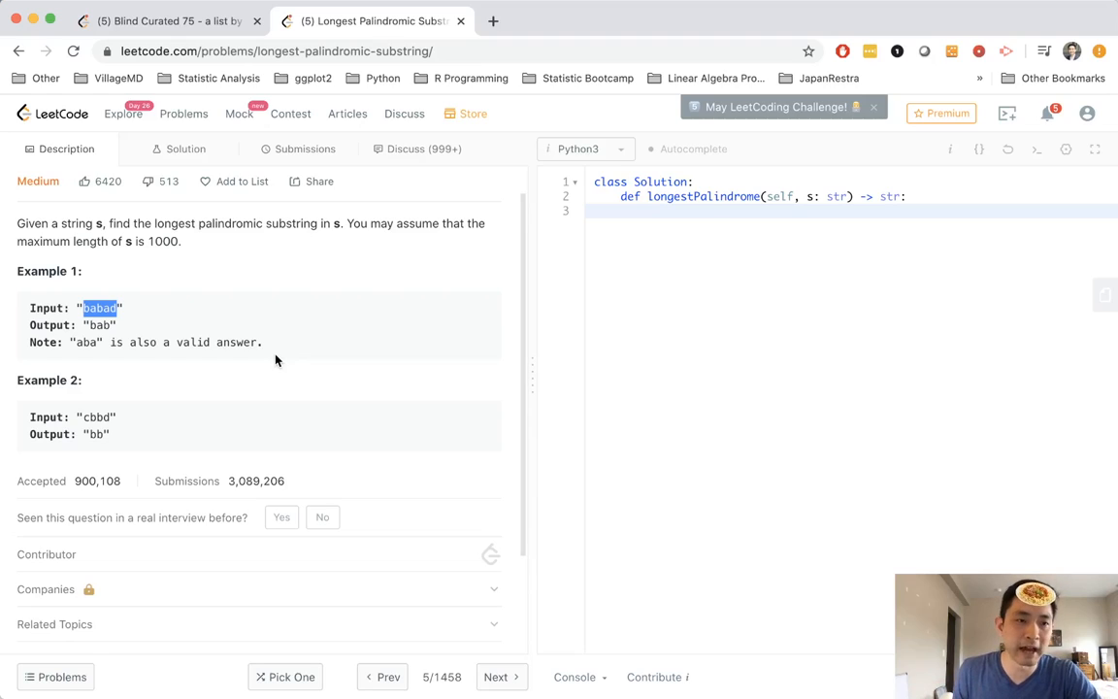
{"action": "mouse_move", "coordinate": [206, 340]}
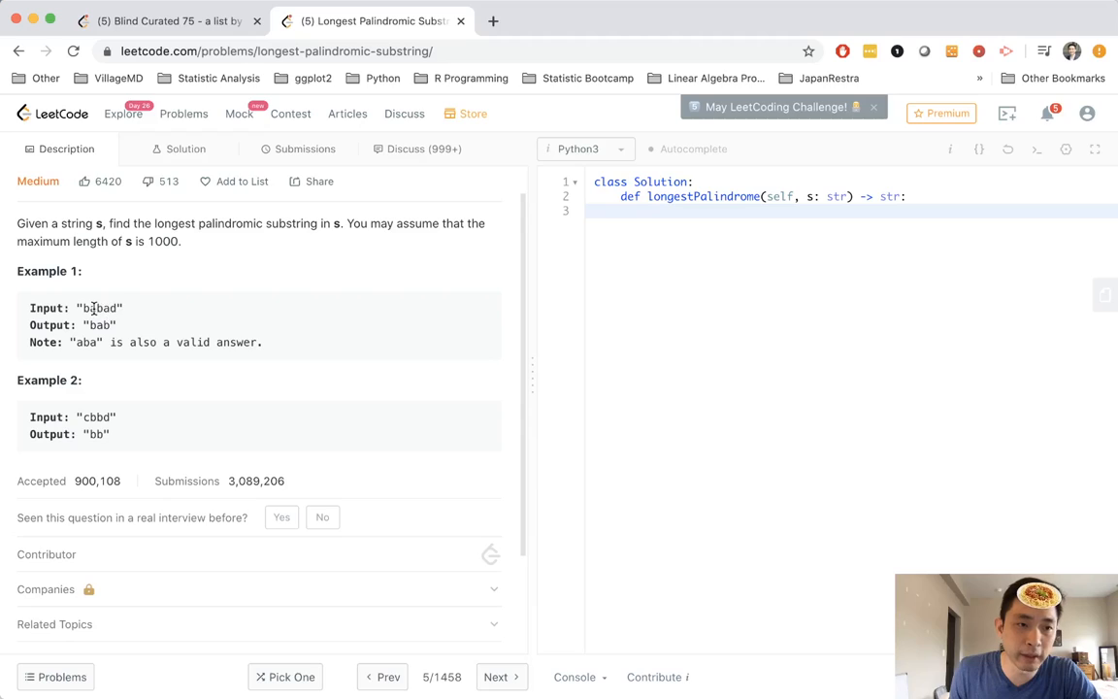
{"action": "double_click", "coordinate": [101, 307]}
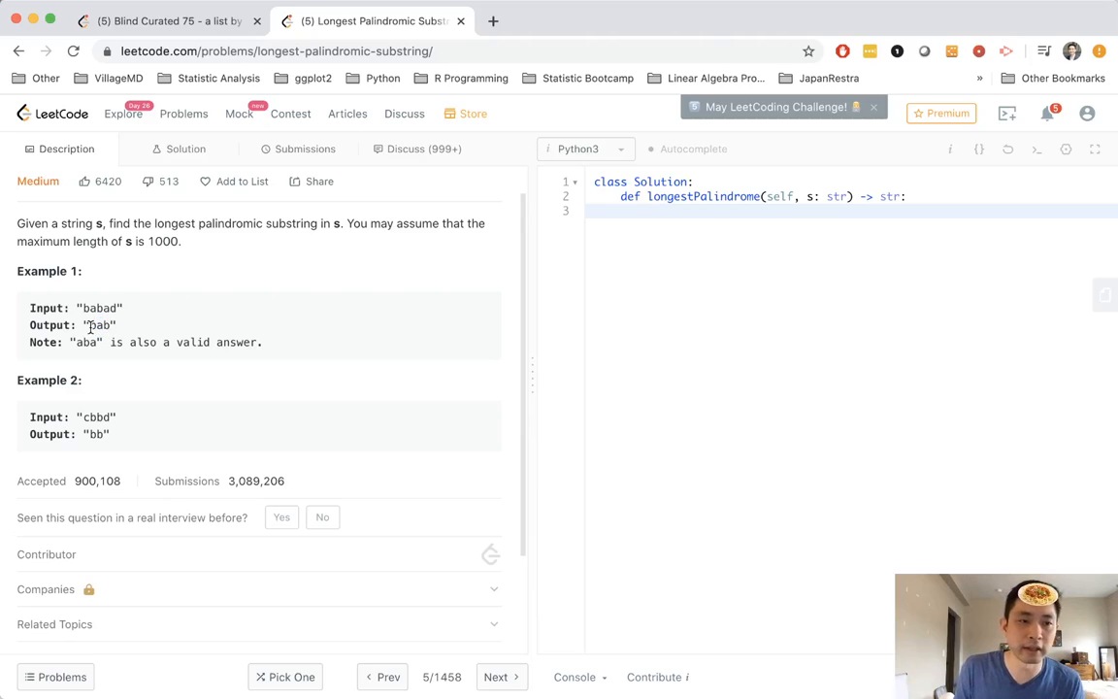
{"action": "double_click", "coordinate": [101, 326]}
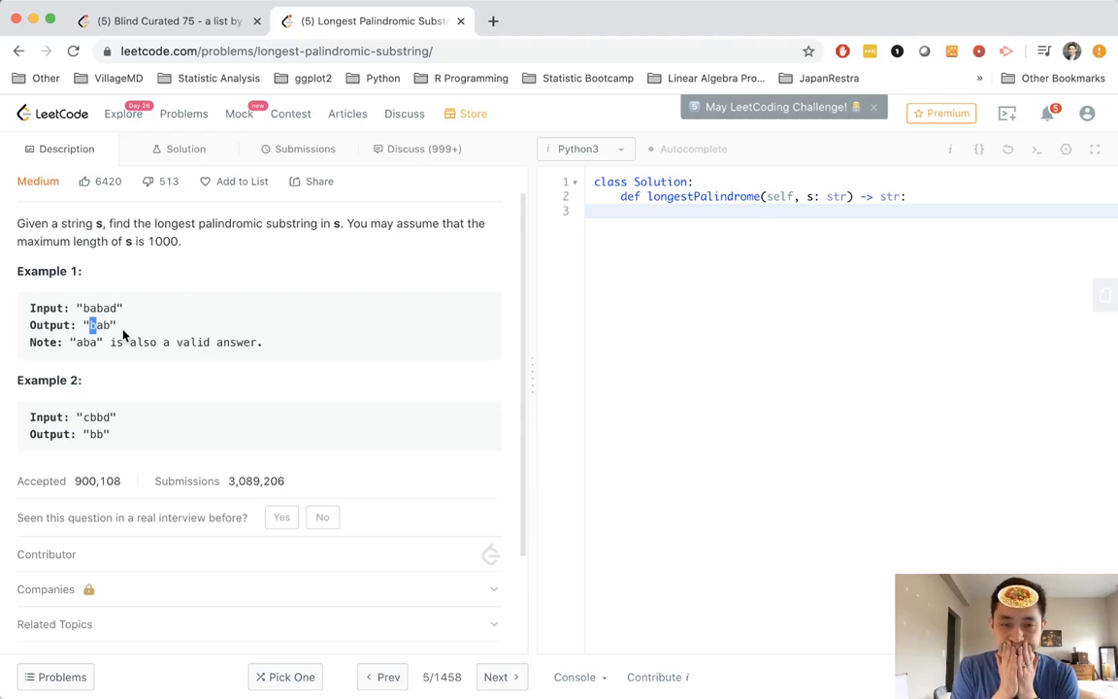
{"action": "mouse_move", "coordinate": [423, 264]}
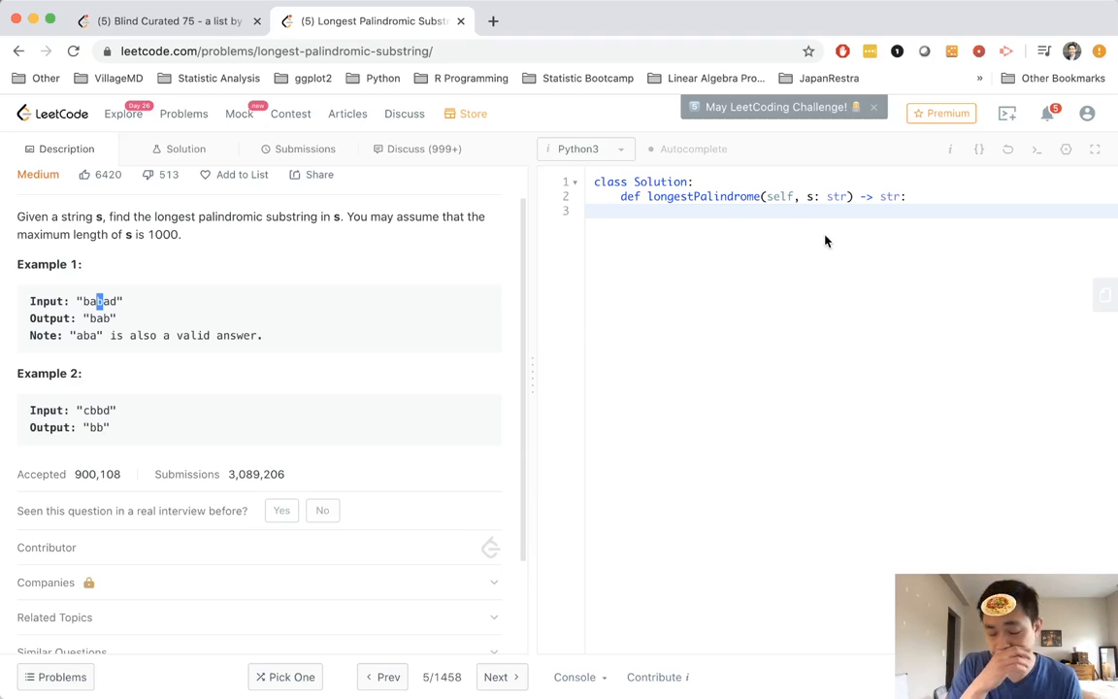
{"action": "left_click", "coordinate": [815, 211]}
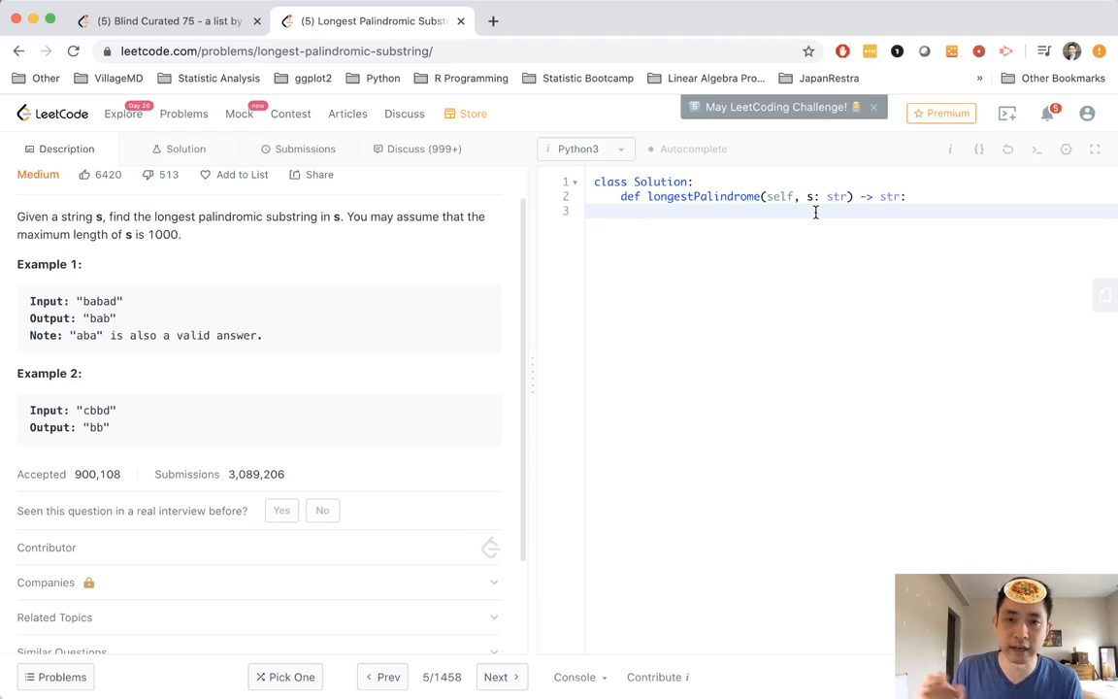
Define the helper(l, r) function inside the solution
{"action": "type", "text": "def"}
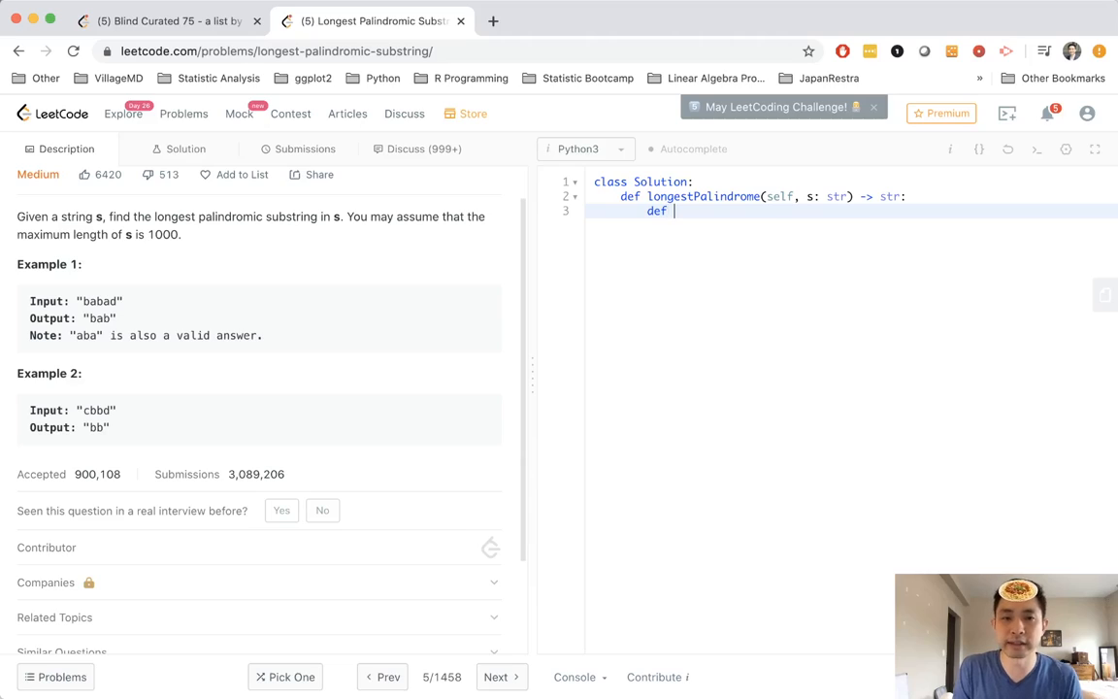
{"action": "type", "text": "helper"}
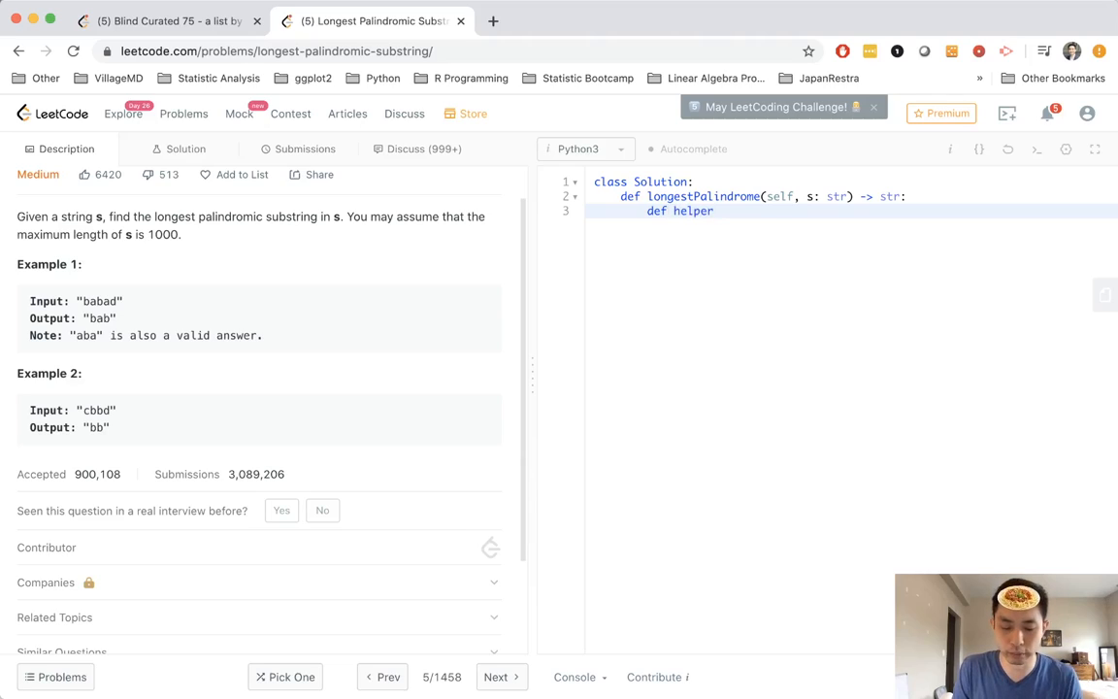
{"action": "type", "text": "(l,r)"}
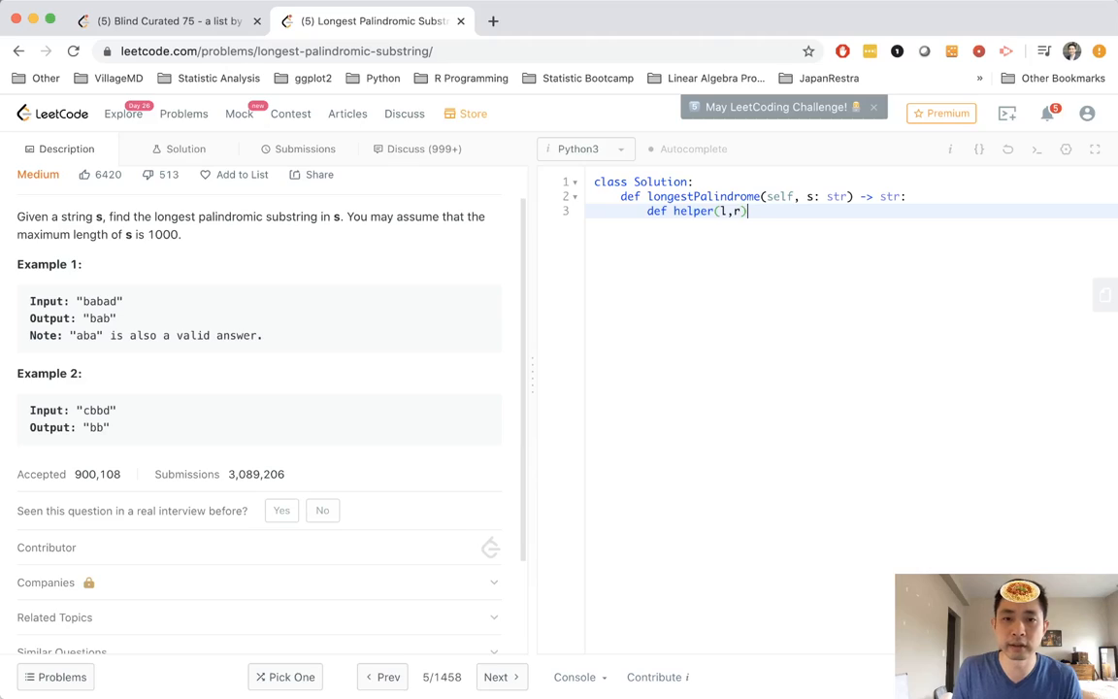
{"action": "key", "text": "Enter"}
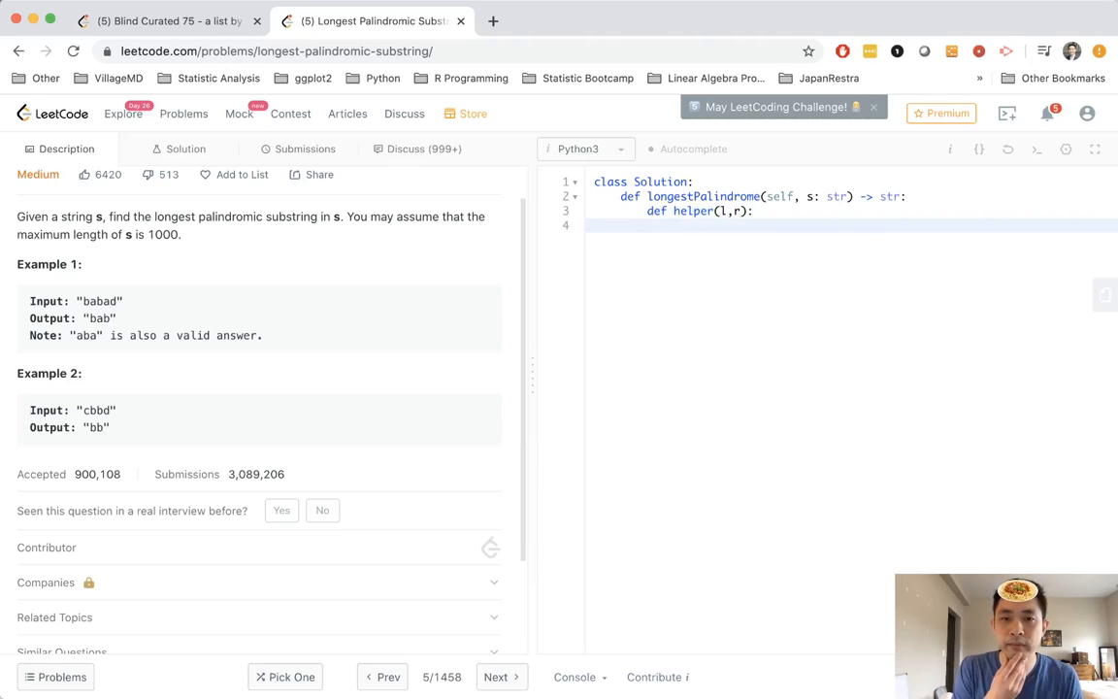
Write the while condition keeping l and r in bounds and s[l] == s[r]
{"action": "type", "text": "while"}
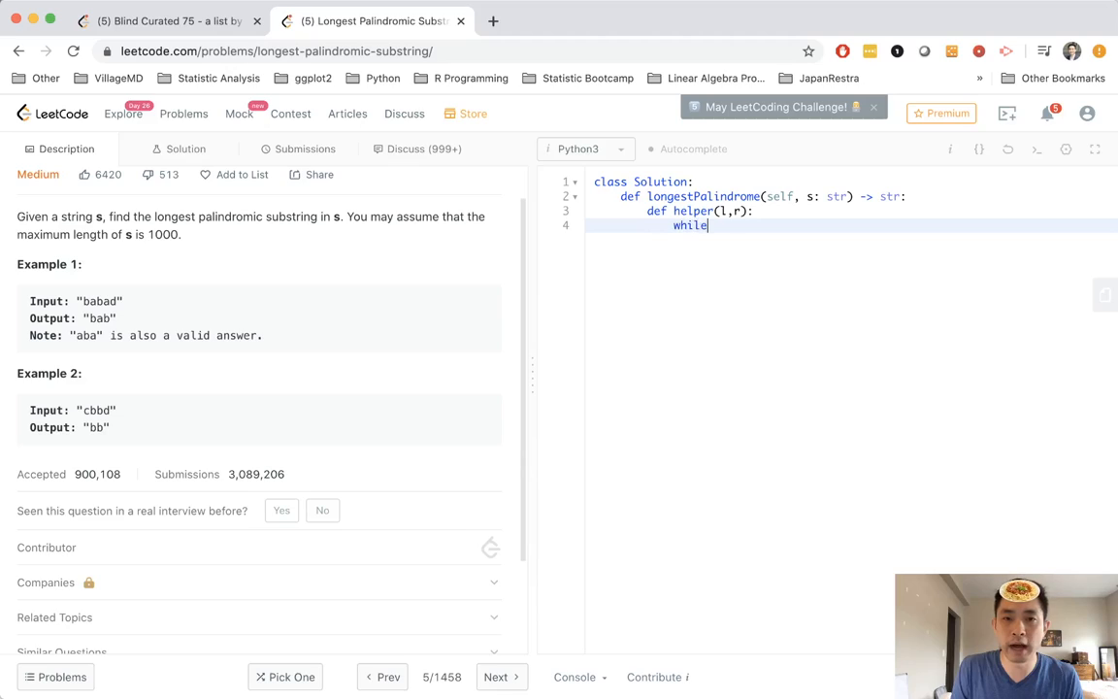
{"action": "type", "text": "()"}
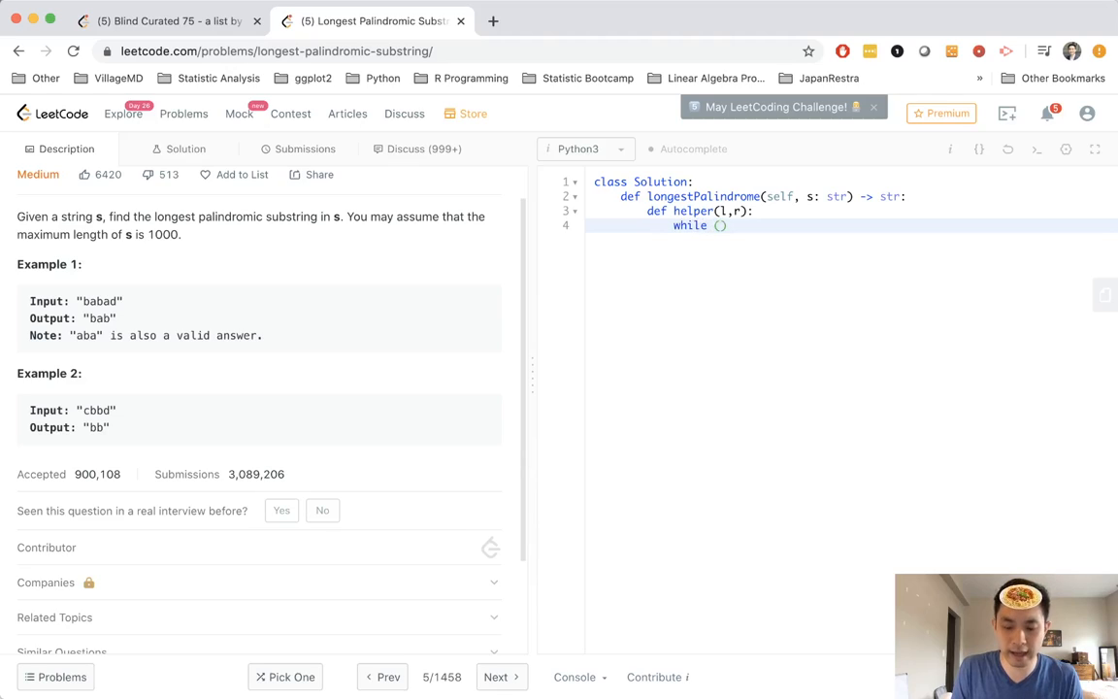
{"action": "type", "text": "l"}
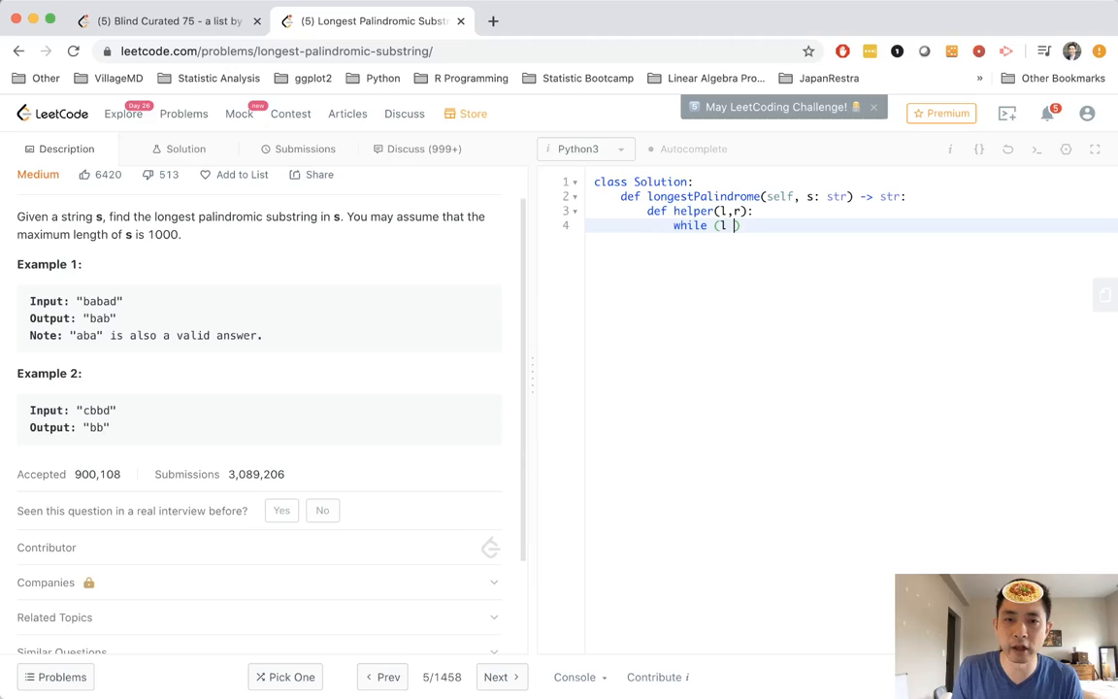
{"action": "type", "text": "<= 0 and r ?"}
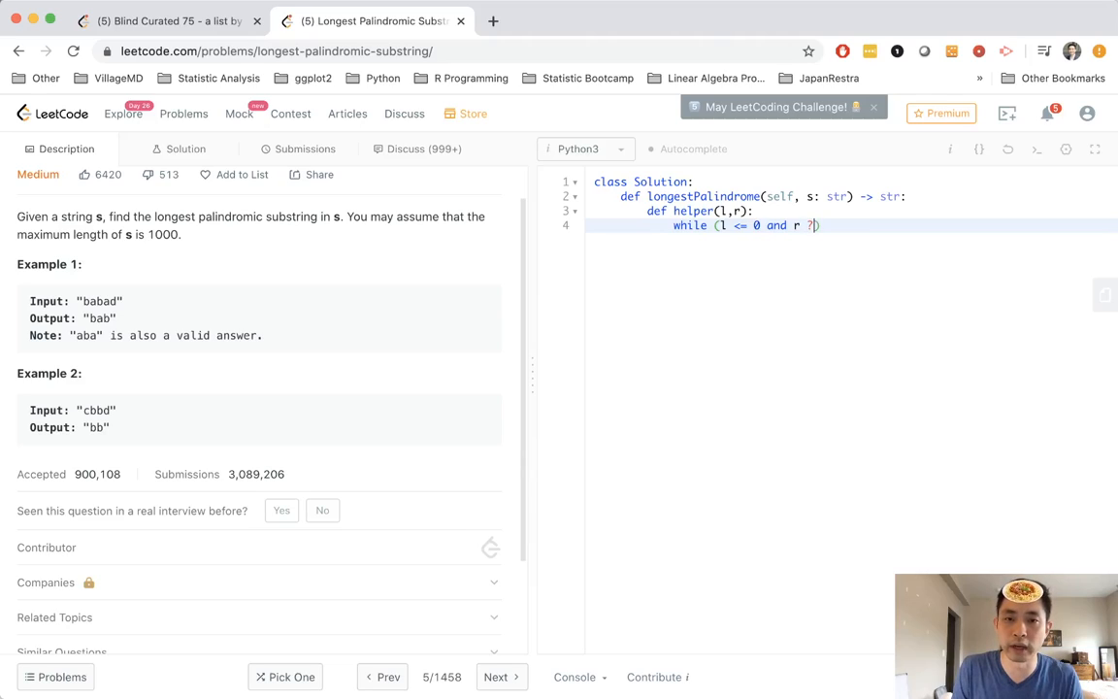
{"action": "key", "text": "Backspace"}
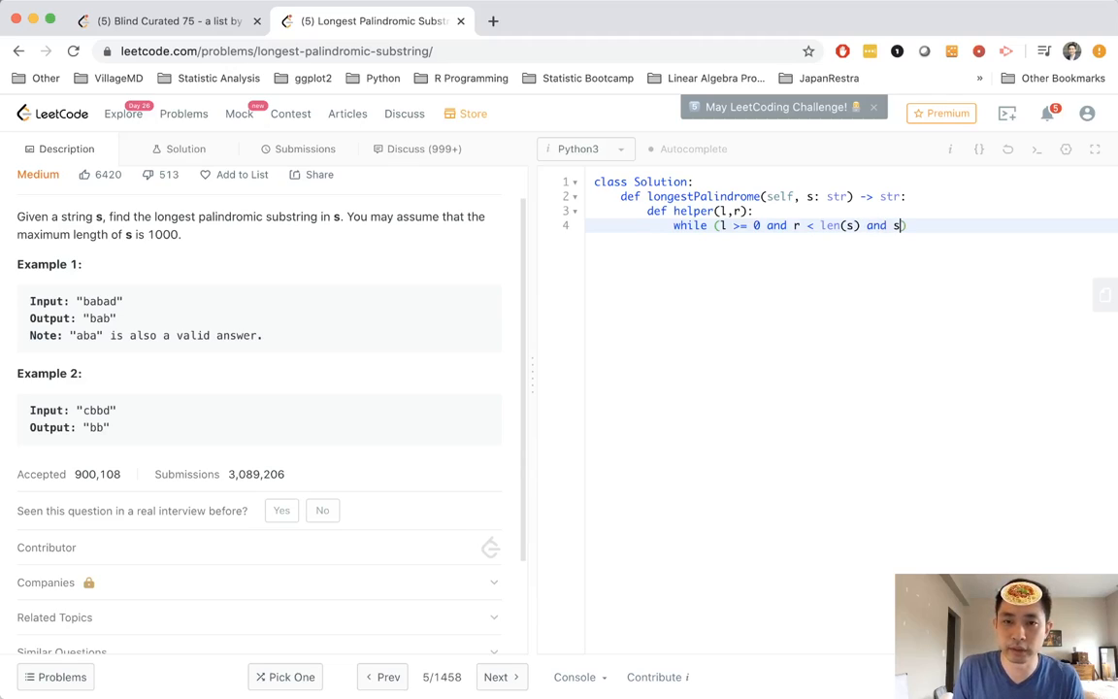
{"action": "type", "text": "[l]"}
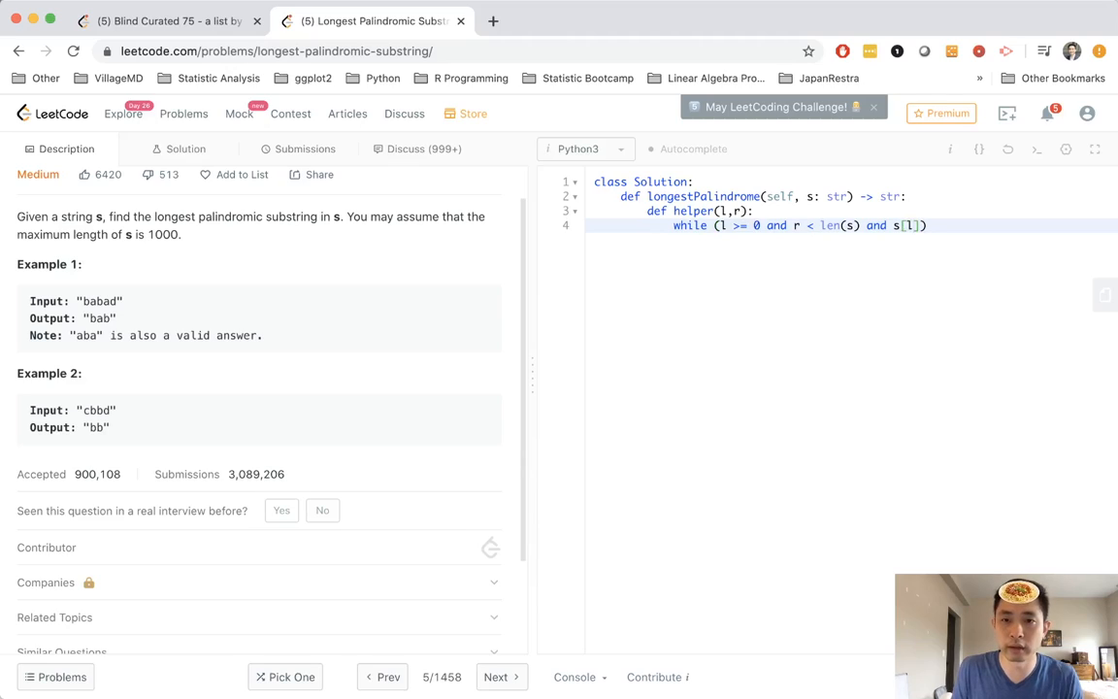
{"action": "type", "text": "=="}
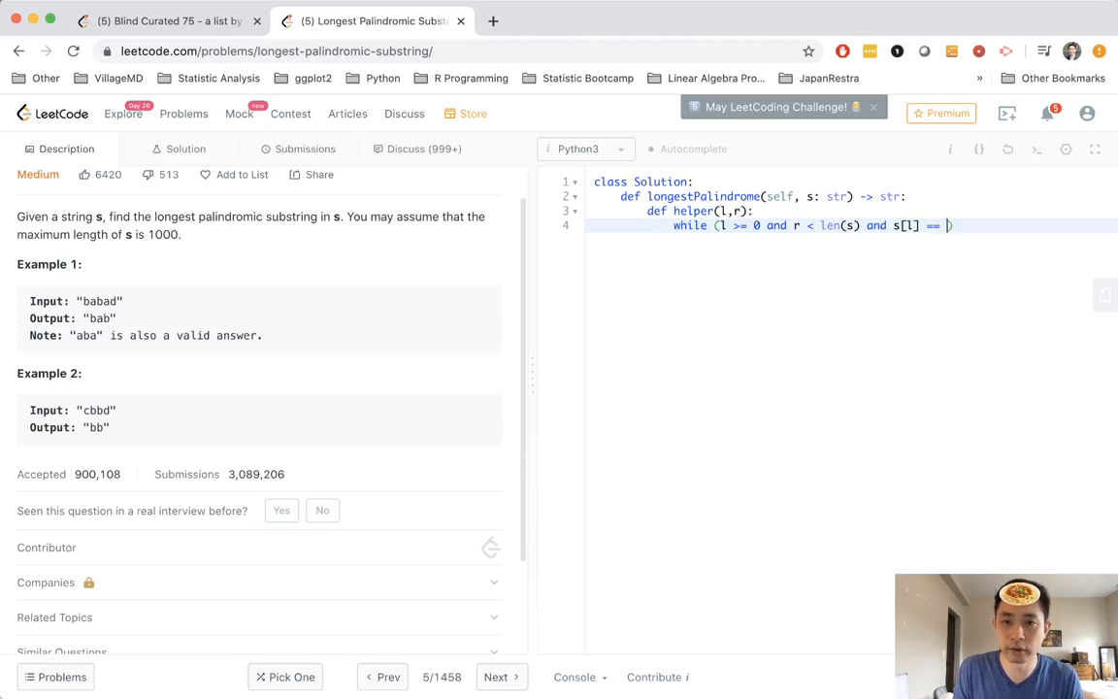
{"action": "type", "text": "s[r]):"}
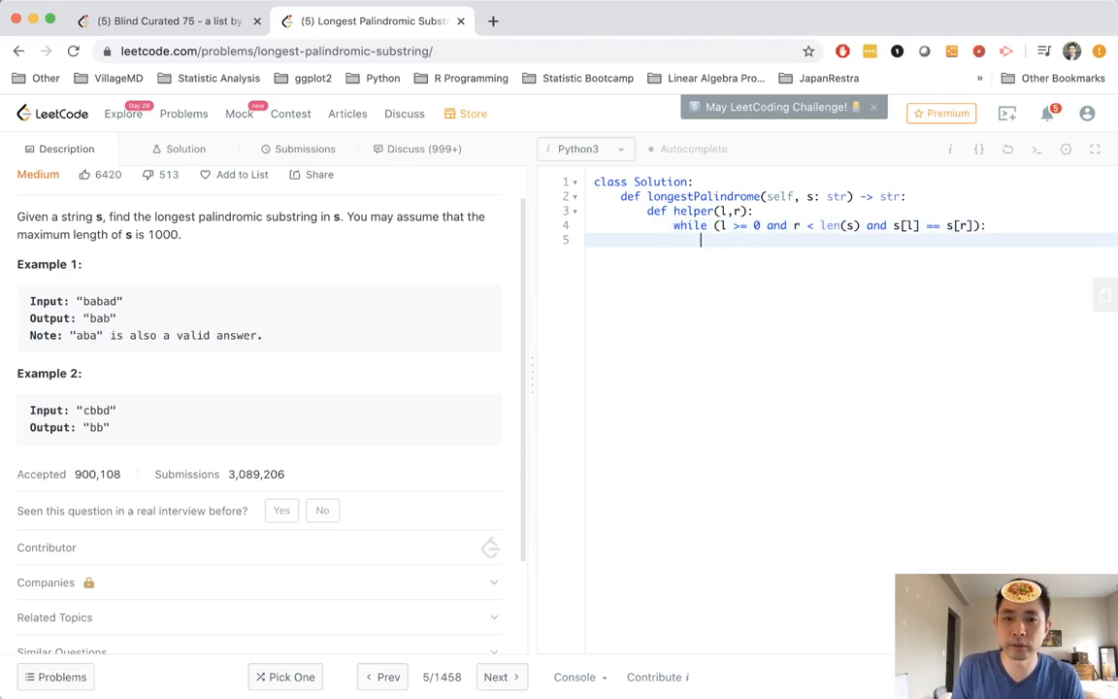
Decrement l, increment r in the loop, then return the slice s[l+1:r]
{"action": "type", "text": "l"}
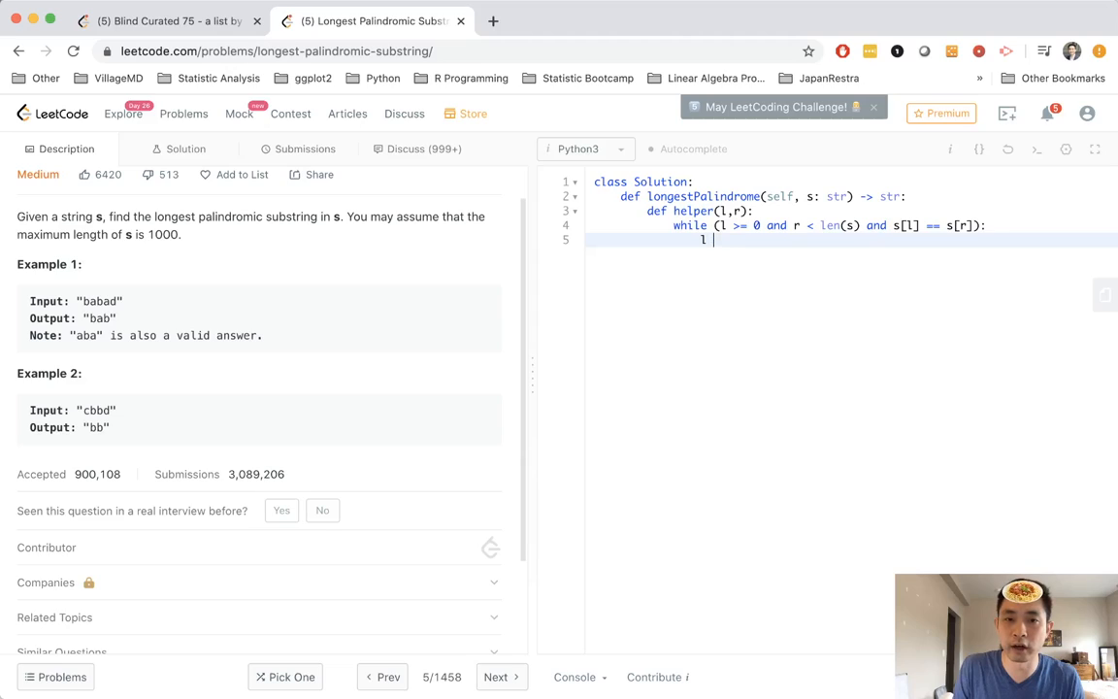
{"action": "type", "text": "-="}
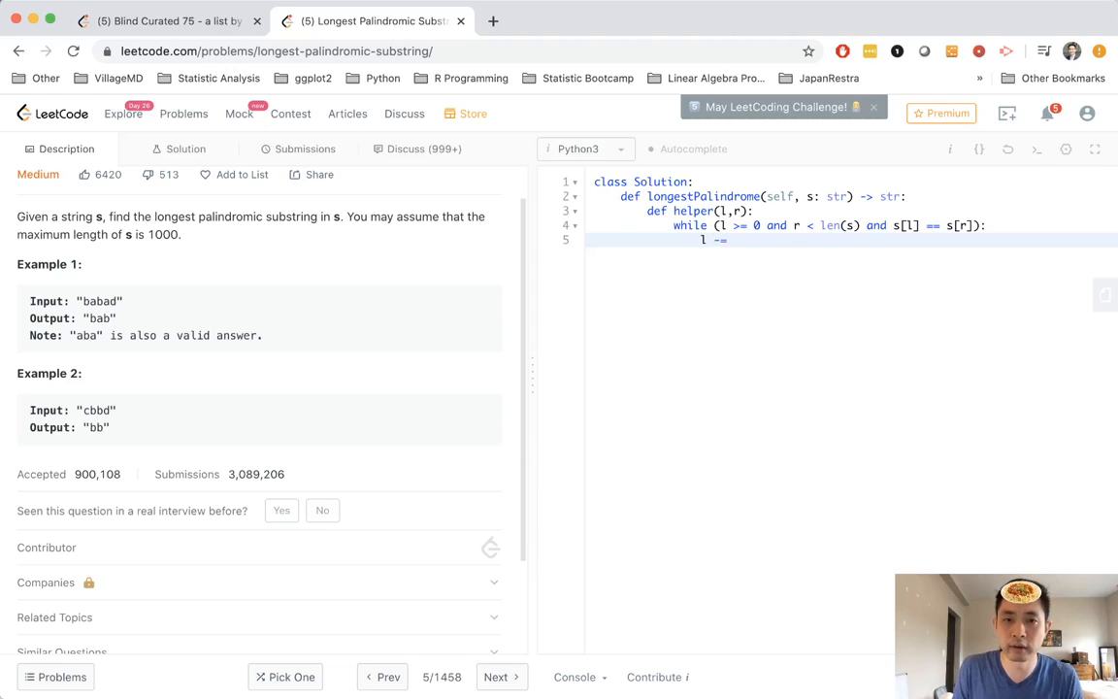
{"action": "type", "text": "1"}
{"action": "type", "text": "r += 1"}
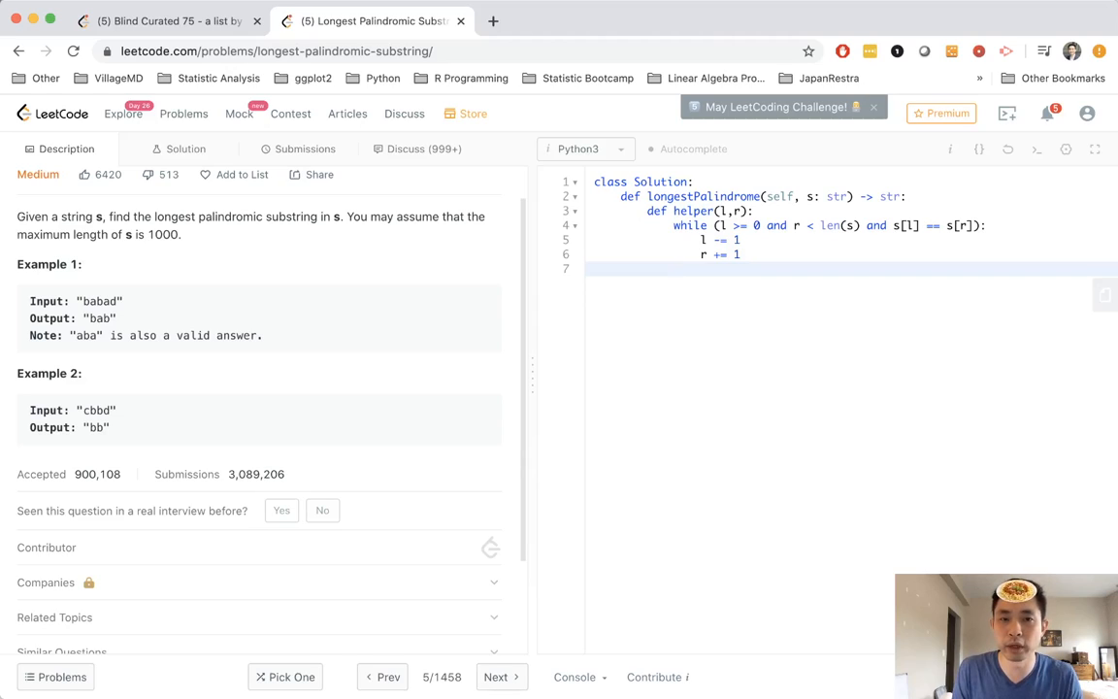
{"action": "type", "text": "return s[l:"}
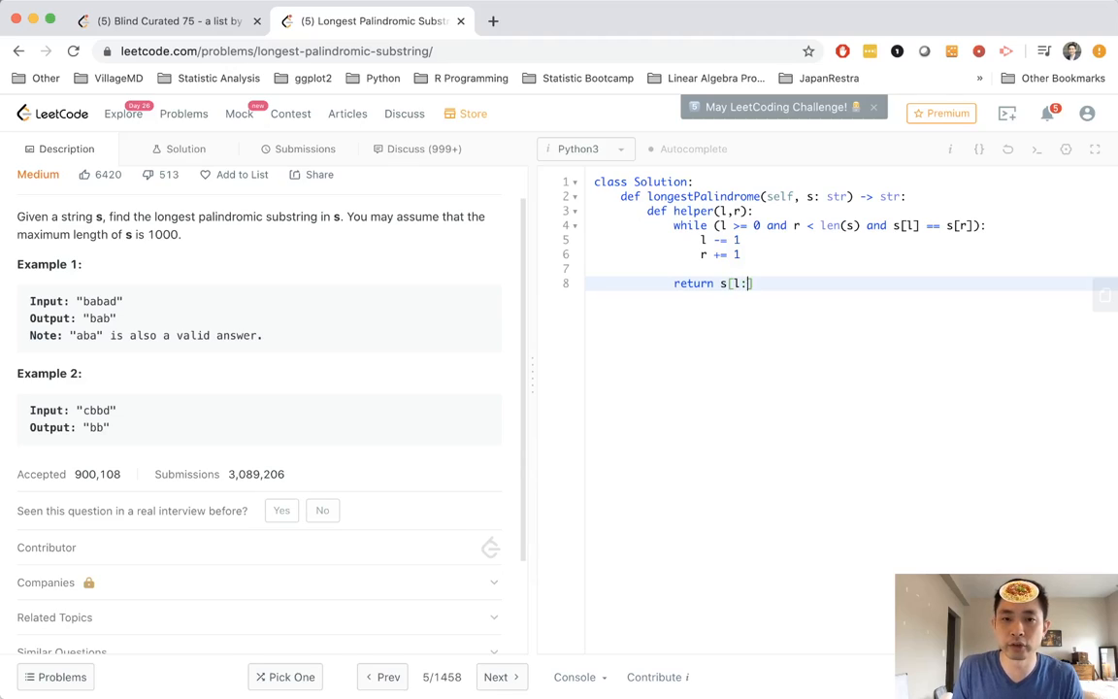
{"action": "type", "text": "r"}
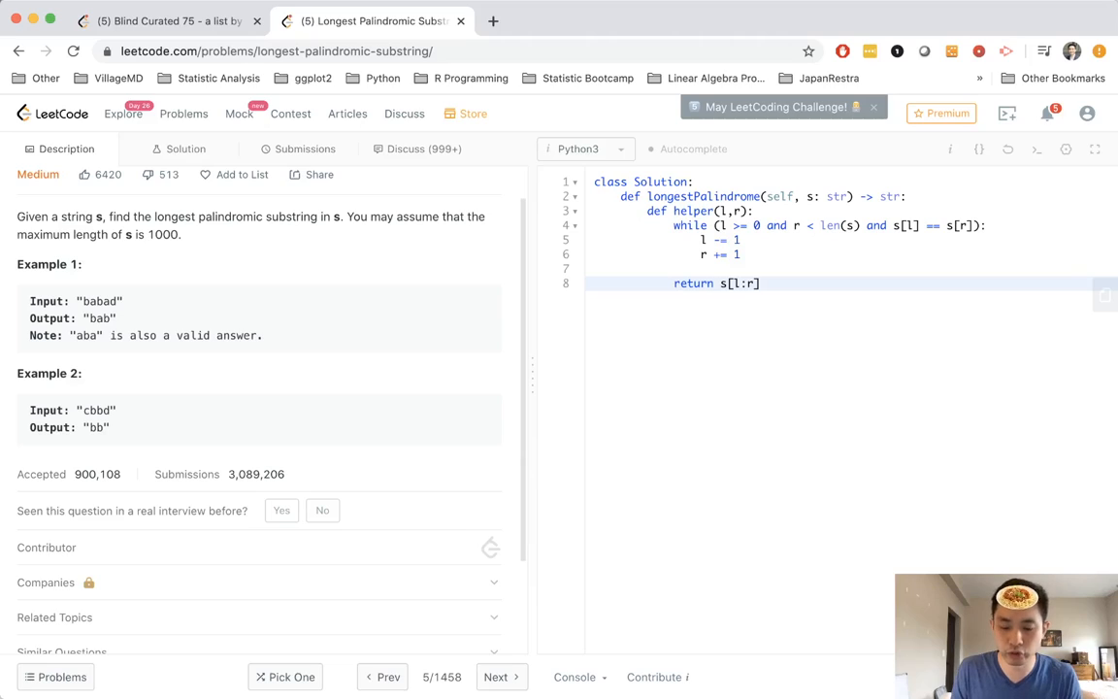
{"action": "type", "text": "+1"}
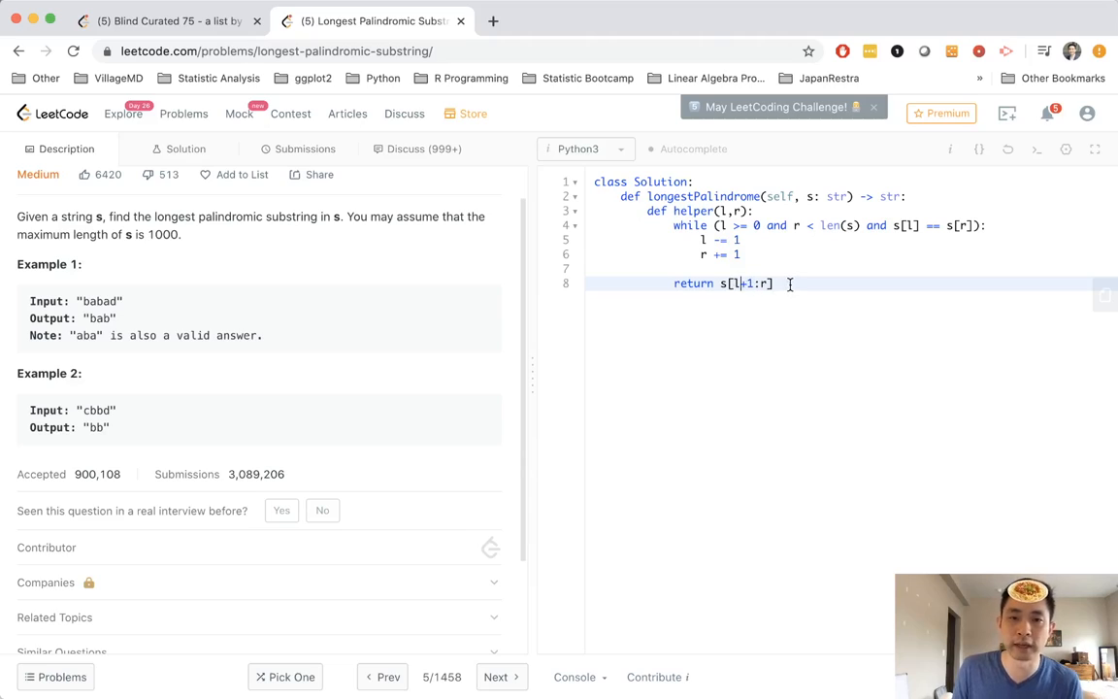
Initialize res = "" and loop for i in range(lens) over the string positions
{"action": "key", "text": "enter"}
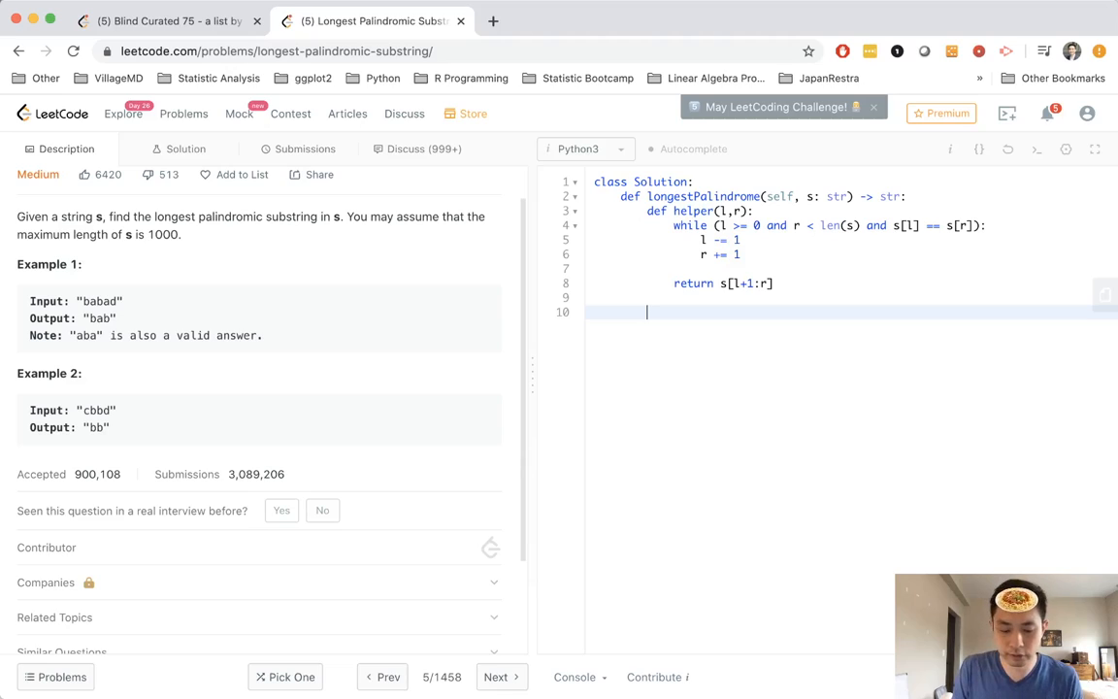
{"action": "type", "text": "for"}
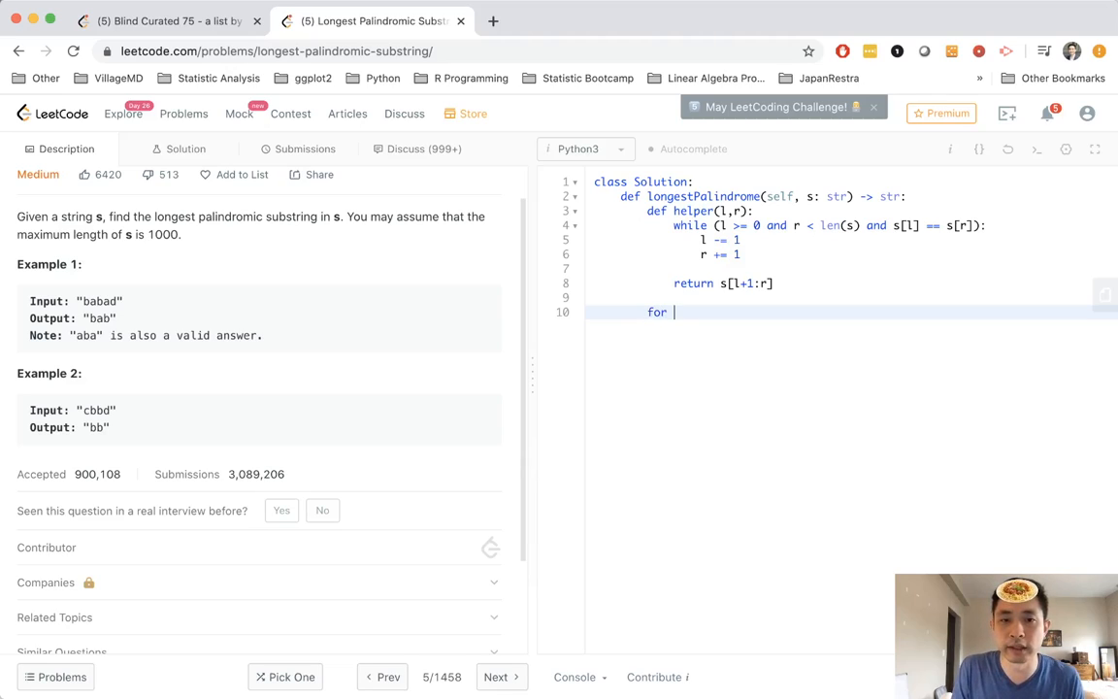
{"action": "type", "text": "i in"}
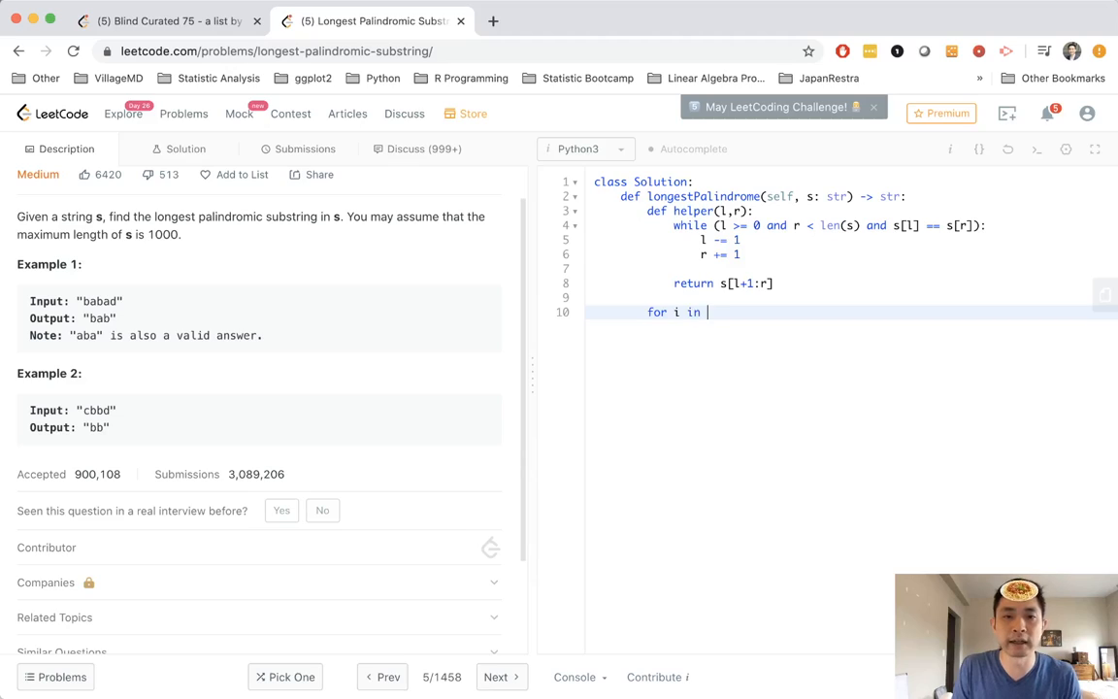
{"action": "type", "text": "range(lens)"}
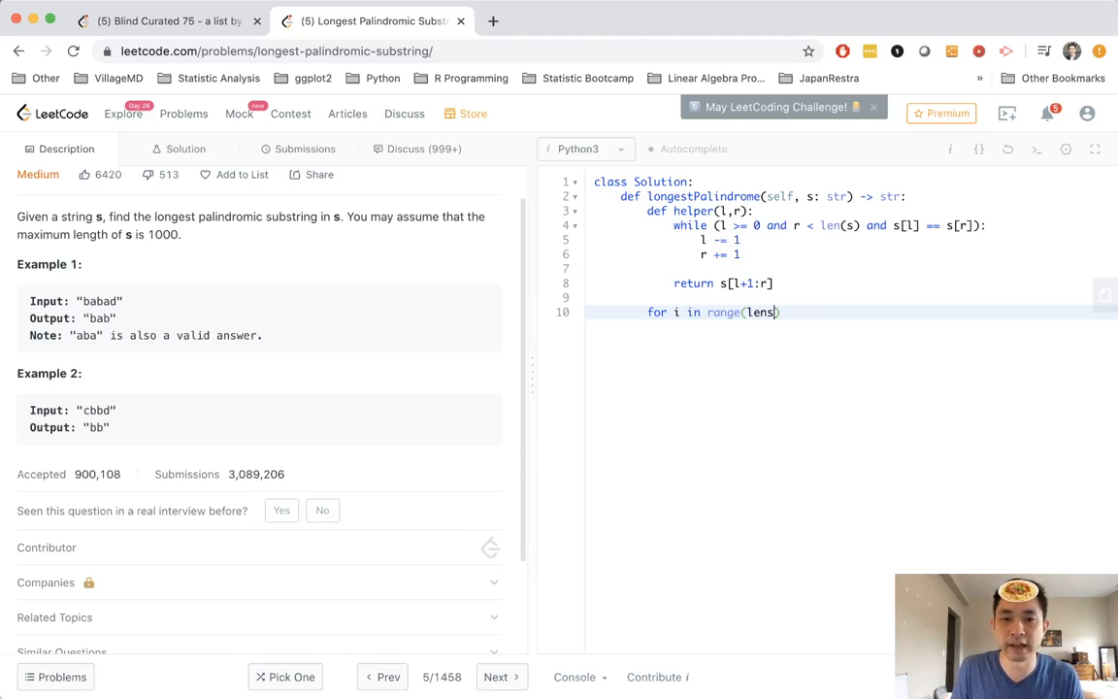
{"action": "type", "text": ":"}
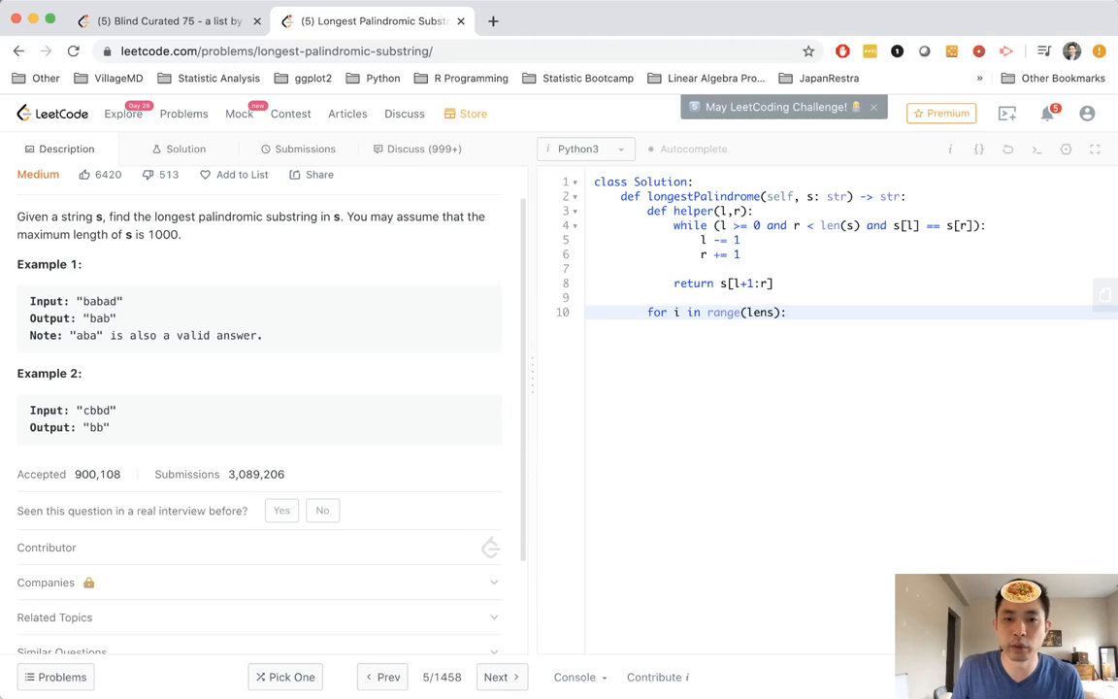
{"action": "type", "text": "res"}
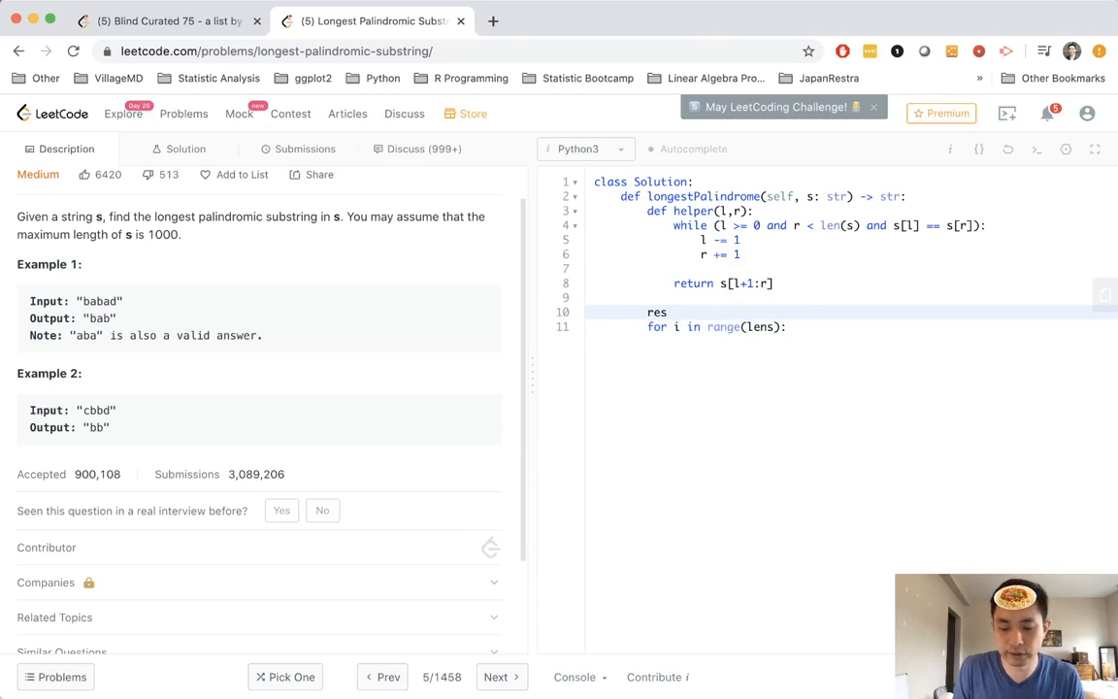
{"action": "type", "text": "= \"\""}
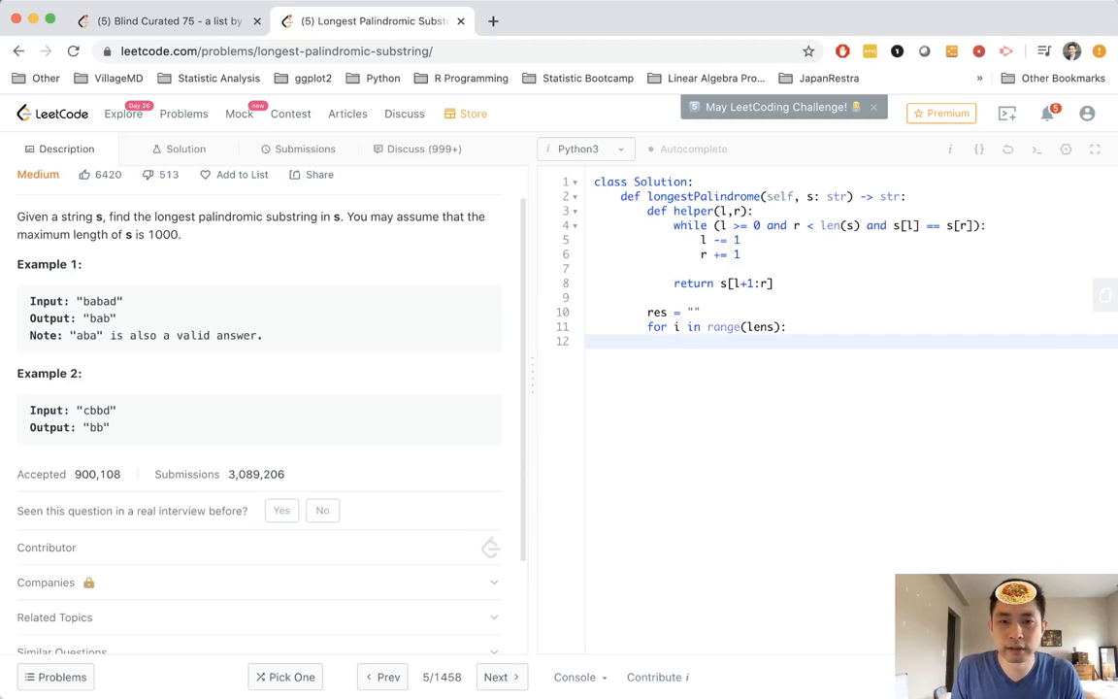
Call test = helper(i, i) and keep it in res when len(test) > len(res)
{"action": "type", "text": "test ="}
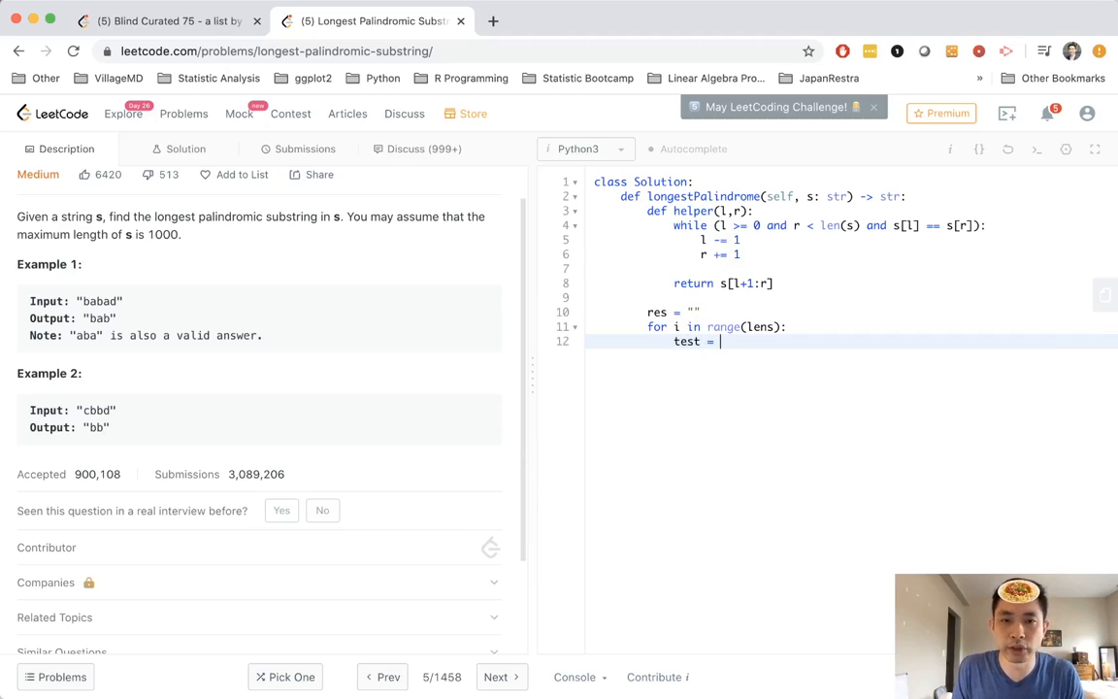
{"action": "type", "text": "helper(i,i"}
{"action": "type", "text": "if"}
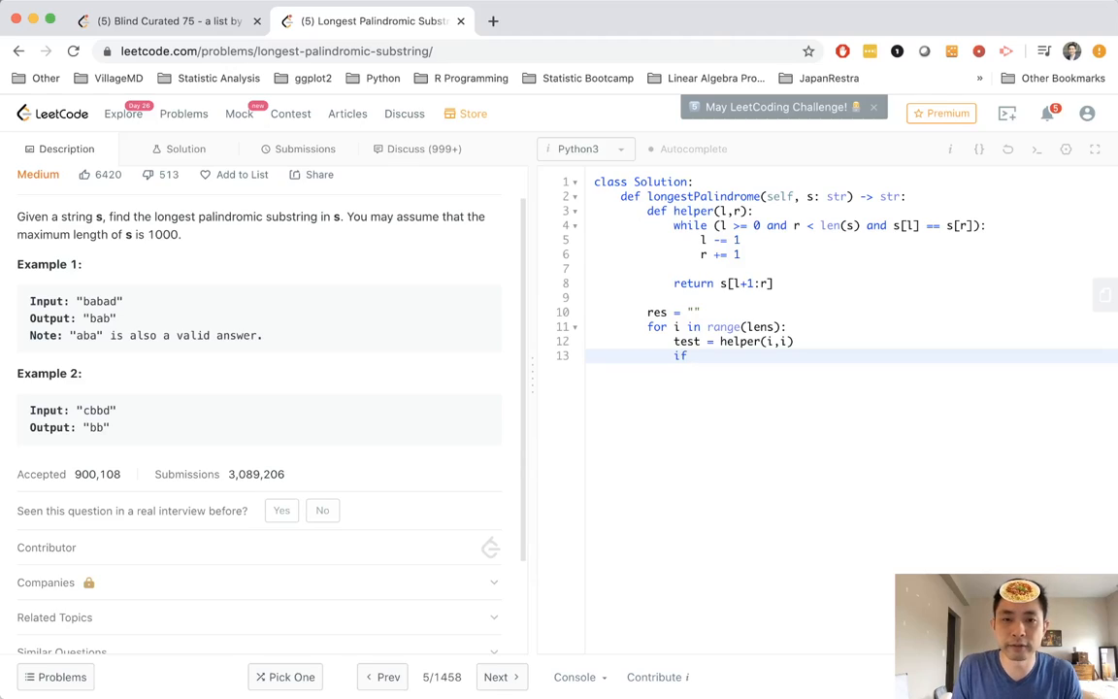
{"action": "type", "text": "len(test) > len("}
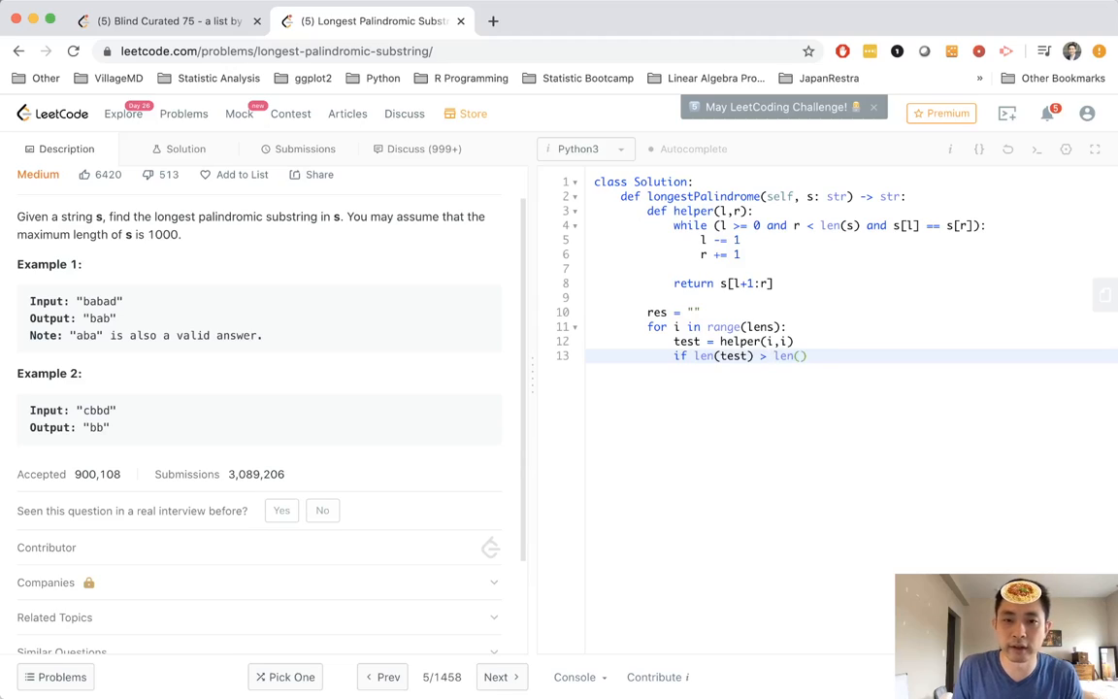
{"action": "type", "text": "res): res"}
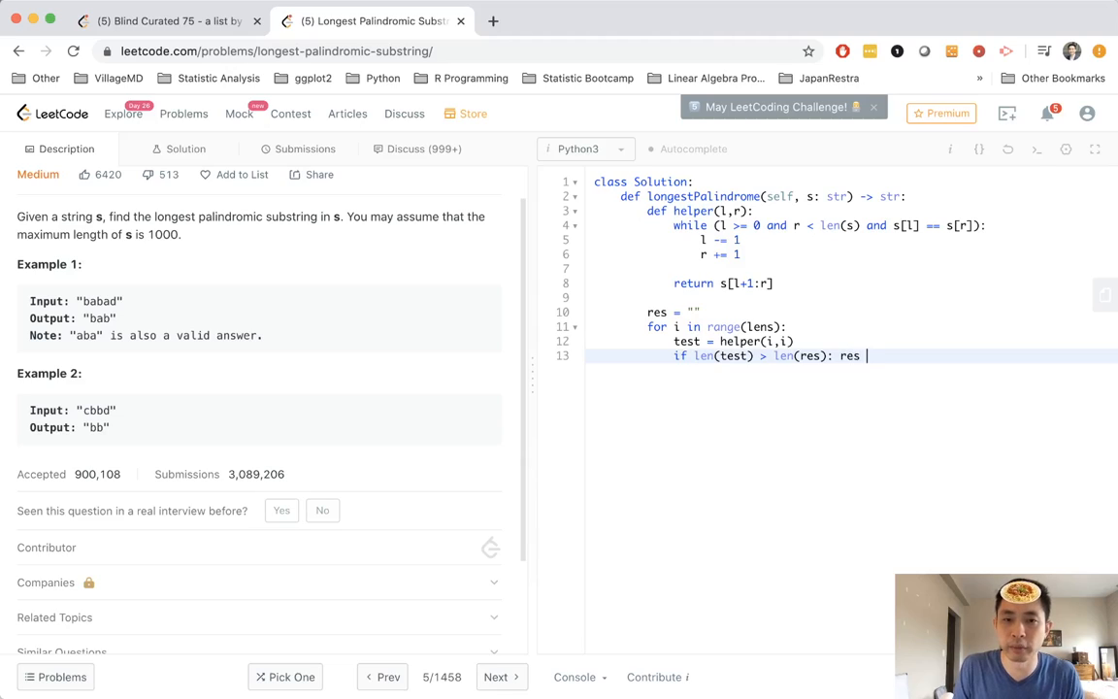
{"action": "type", "text": "= test"}
{"action": "type", "text": "return"}
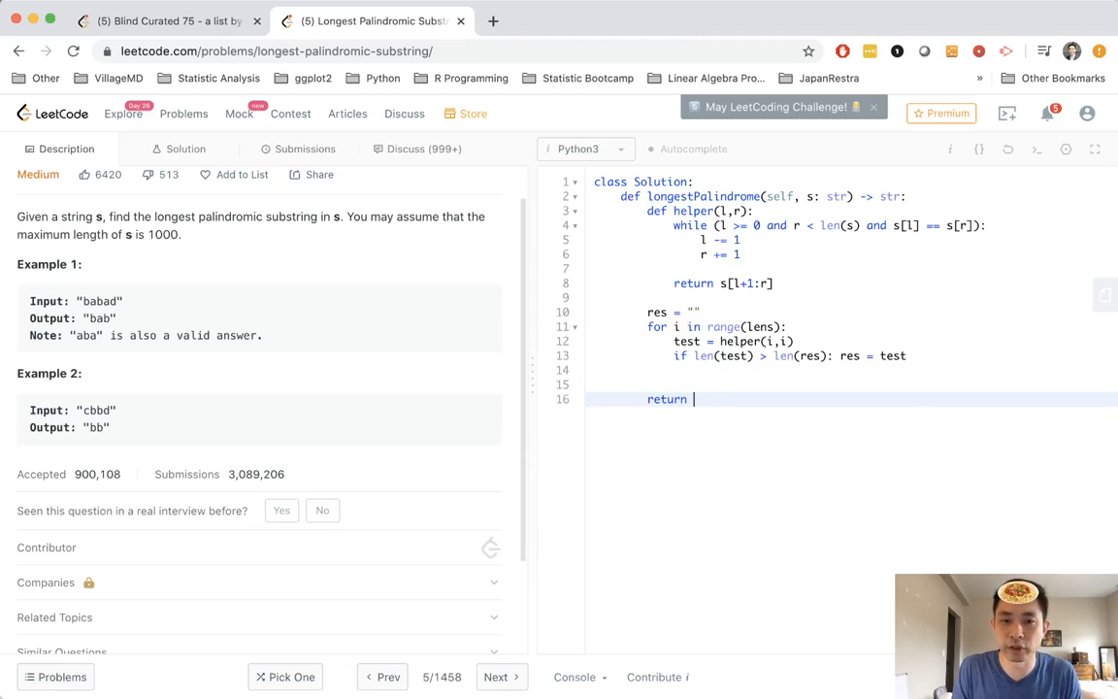
Return res, note the "cbbc" case, and copy the check lines for helper(i, i+1)
{"action": "type", "text": "res"}
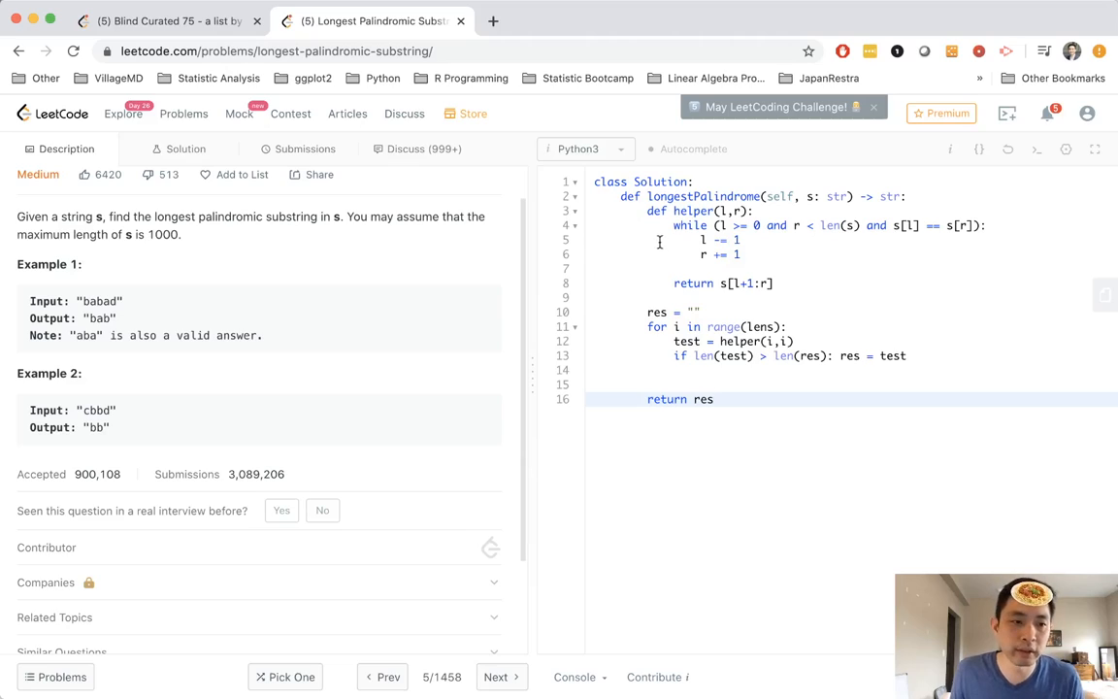
{"action": "double_click", "coordinate": [95, 410]}
{"action": "type", "text": "# \"cbbc\""}
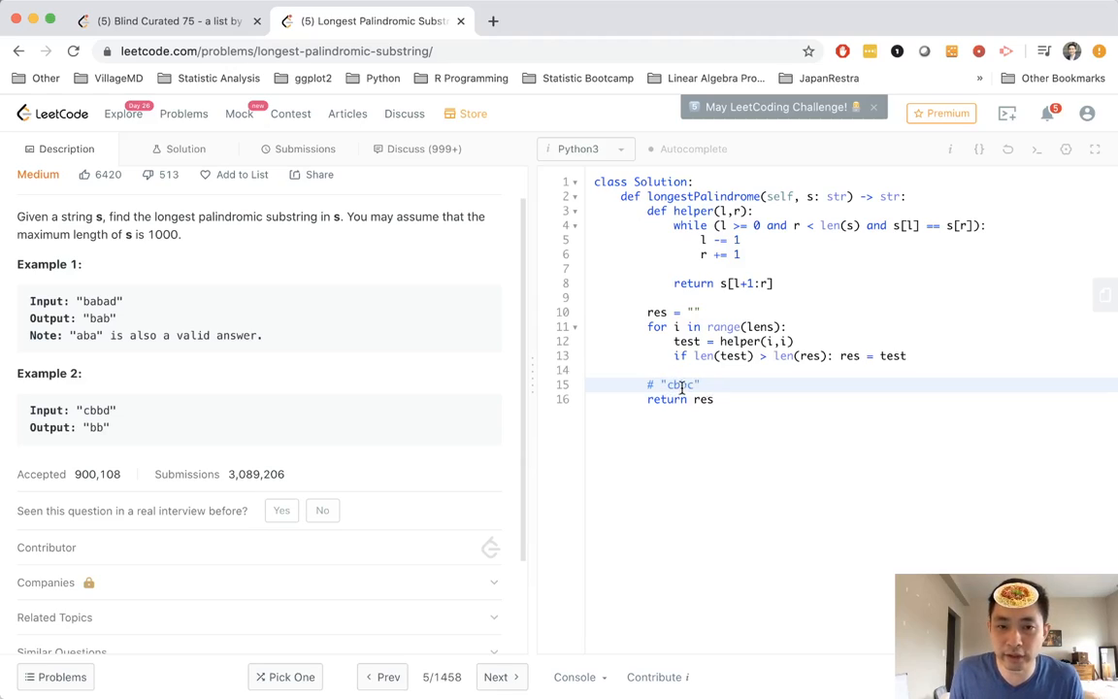
{"action": "mouse_move", "coordinate": [777, 392]}
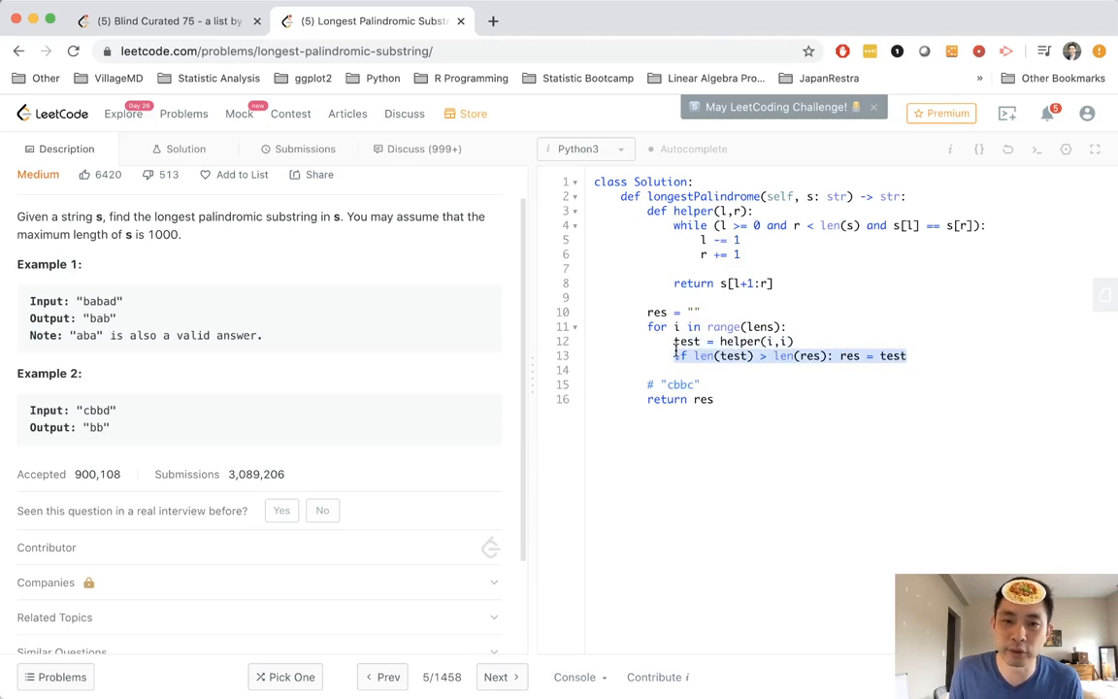
{"action": "left_click_drag", "start_coordinate": [673, 342], "coordinate": [909, 355]}
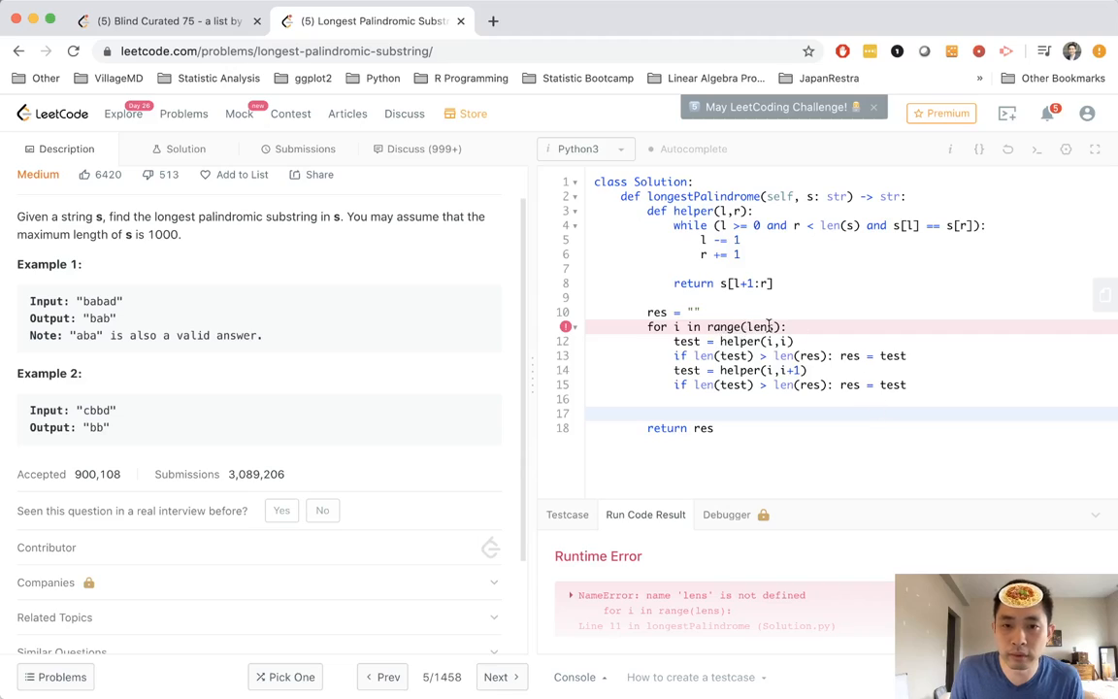
Fix range(lens) to range(len(s)) and submit the solution
{"action": "type", "text": "s"}
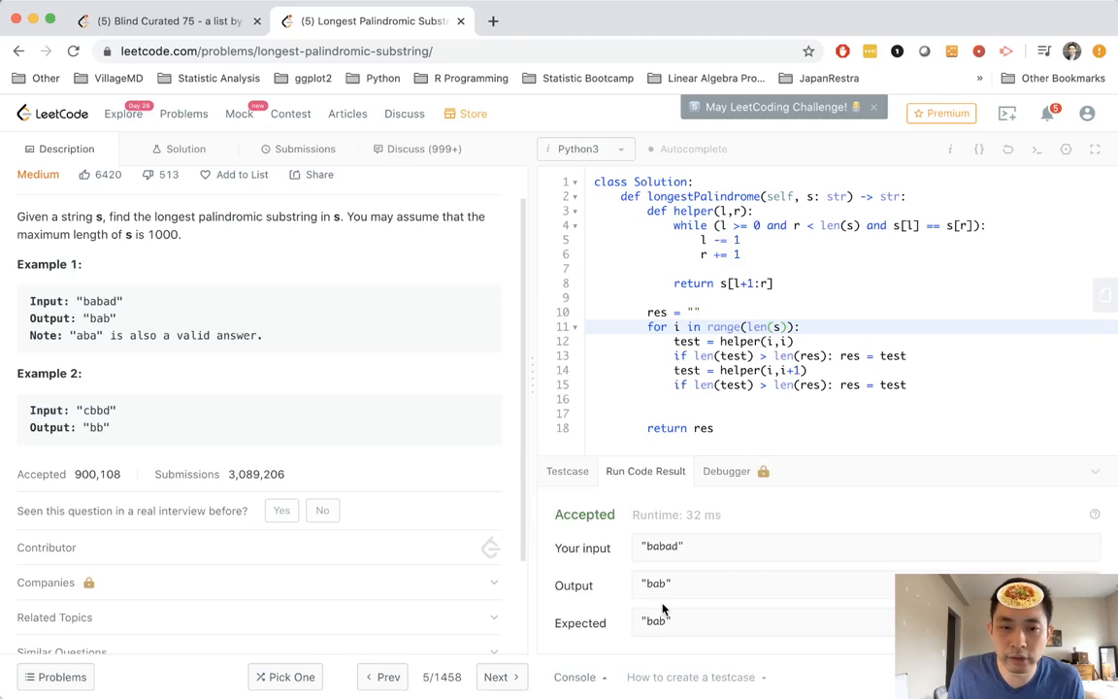
{"action": "left_click", "coordinate": [305, 148]}
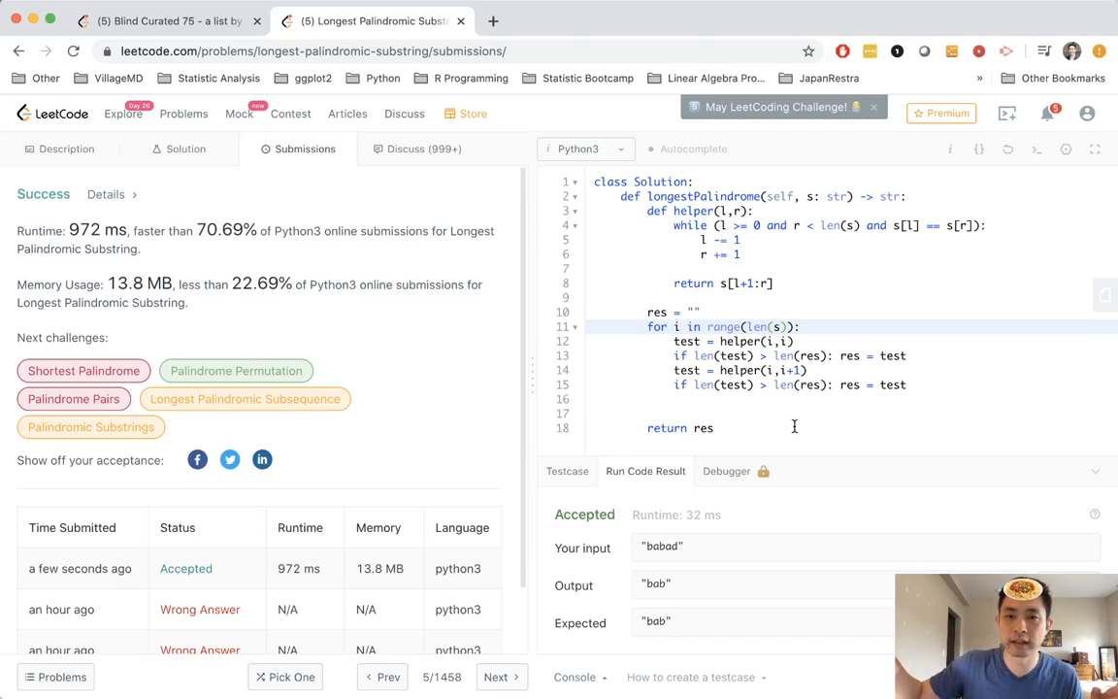
{"action": "mouse_move", "coordinate": [816, 402]}
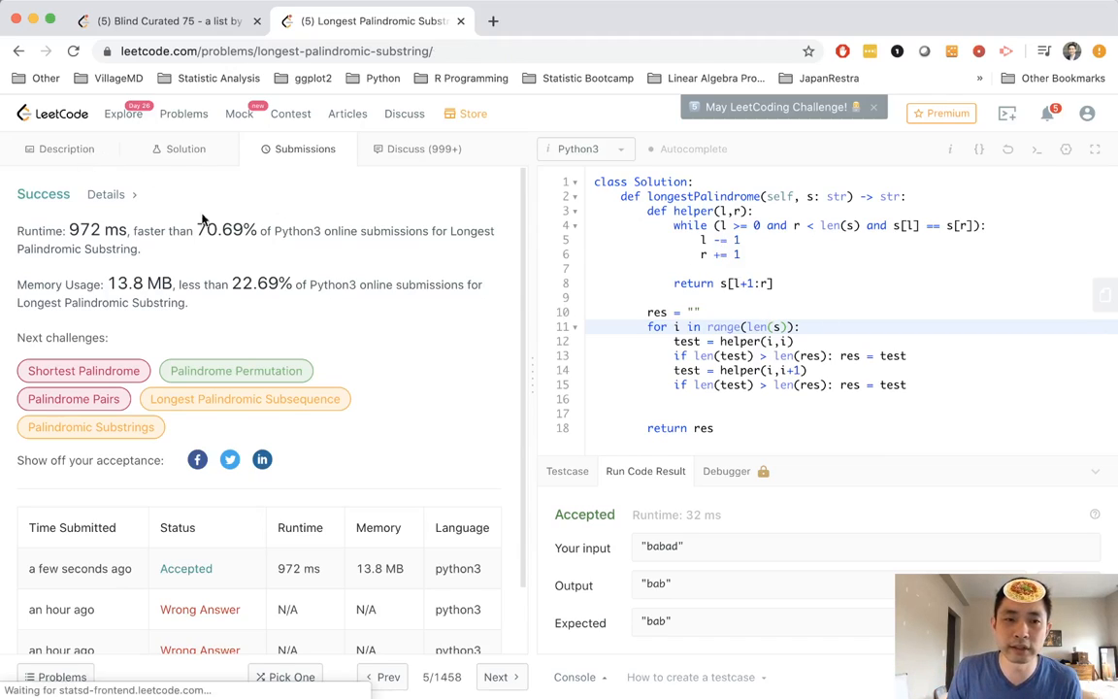
Return to the Description and select the example input "babad"
{"action": "left_click", "coordinate": [66, 147]}
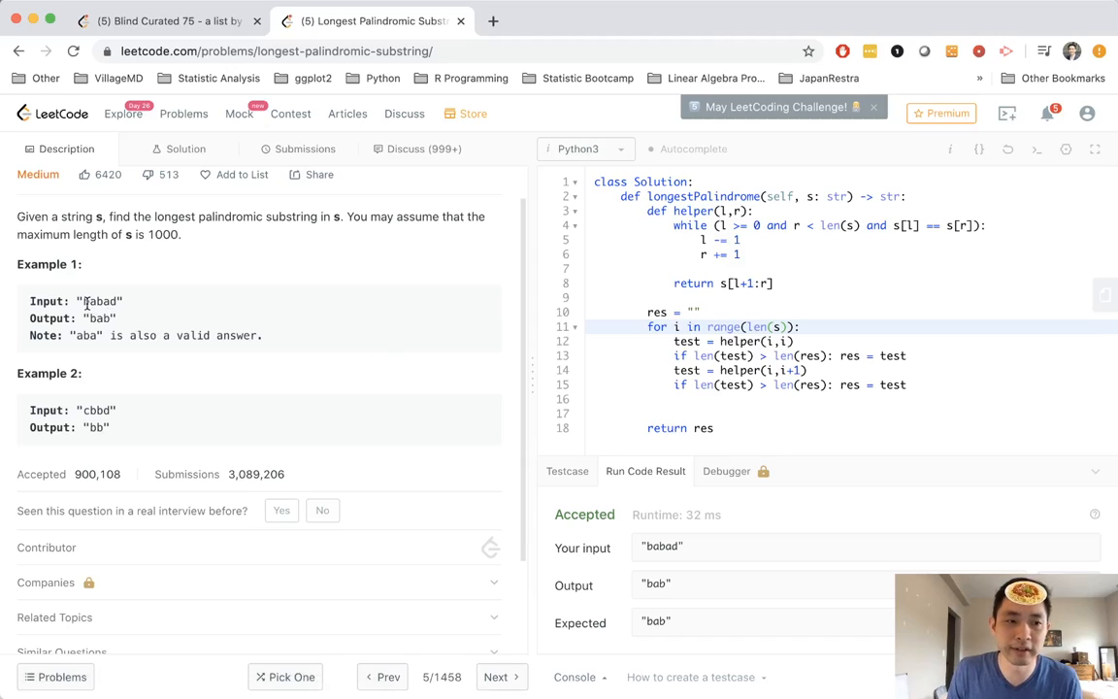
{"action": "double_click", "coordinate": [101, 300]}
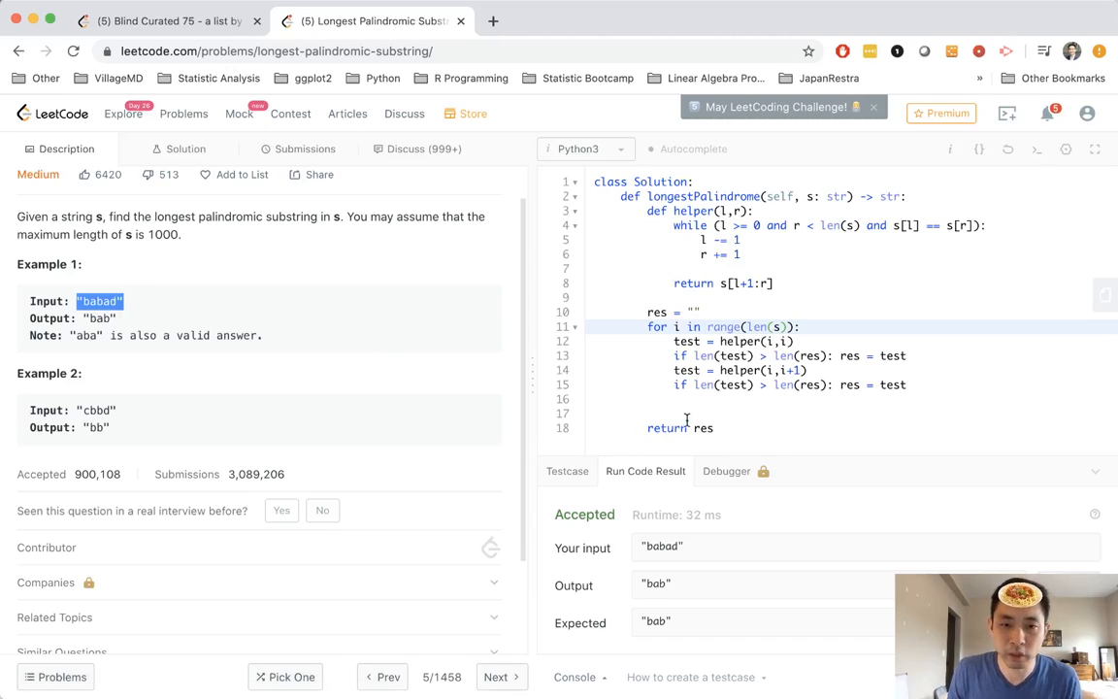
{"action": "scroll", "scroll_direction": "down", "scroll_amount": 3}
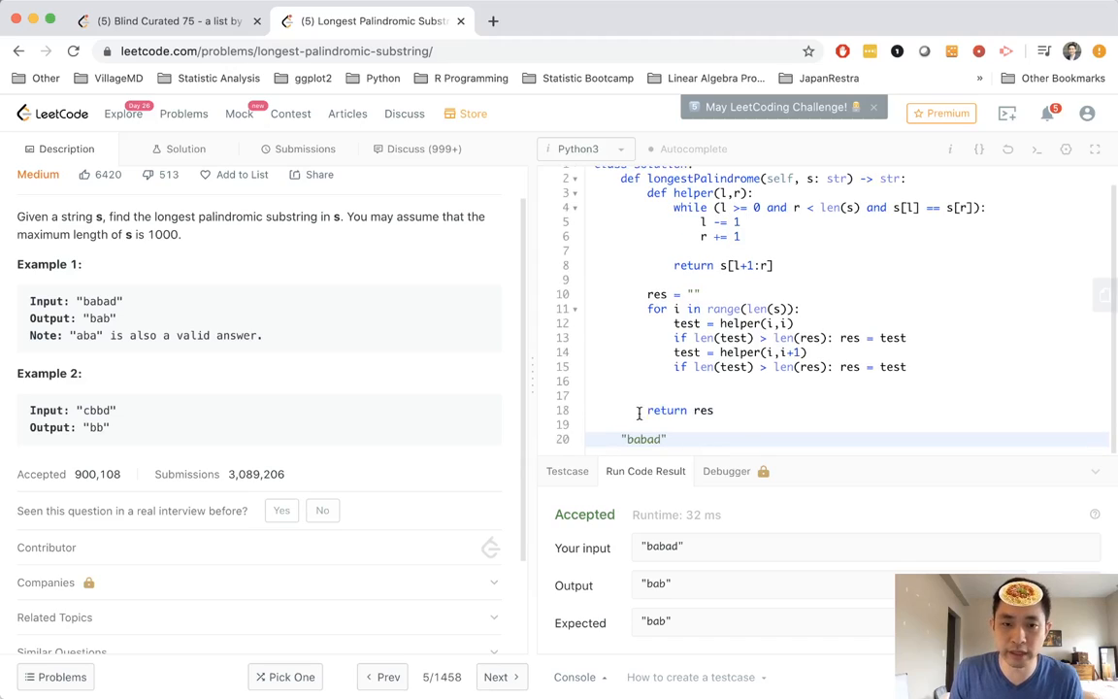